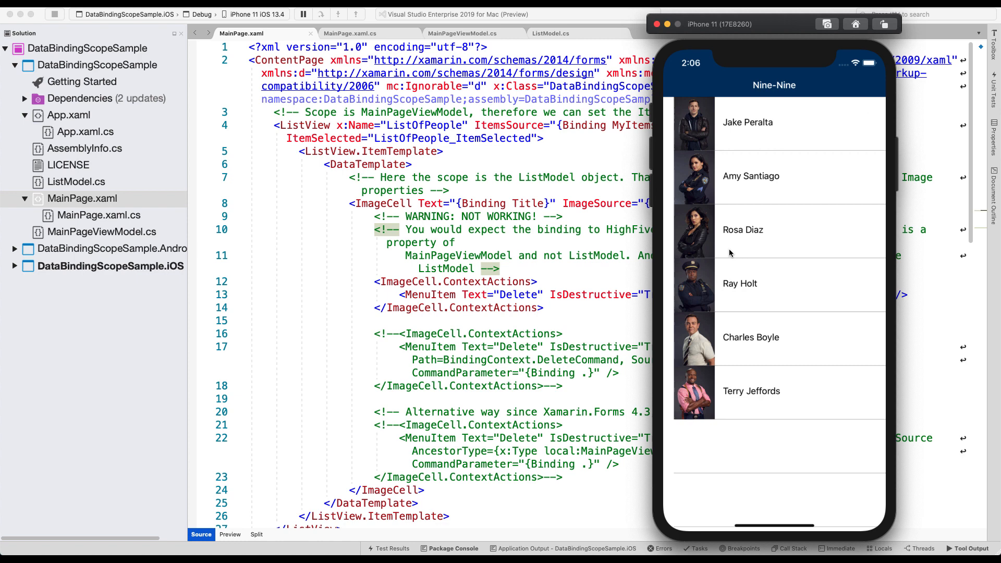
{"action": "mouse_move", "coordinate": [736, 145]}
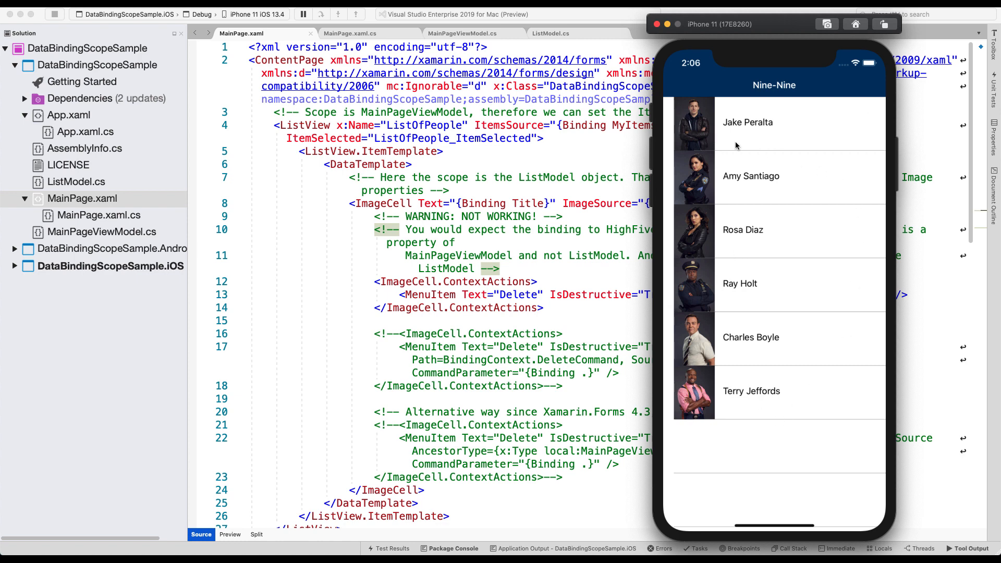
{"action": "mouse_move", "coordinate": [752, 269]}
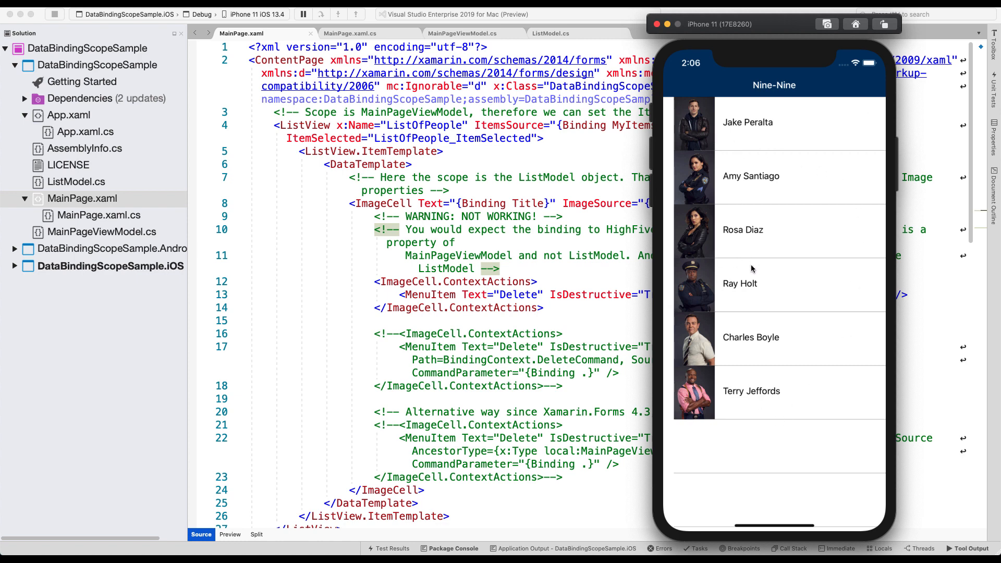
{"action": "mouse_move", "coordinate": [790, 63]}
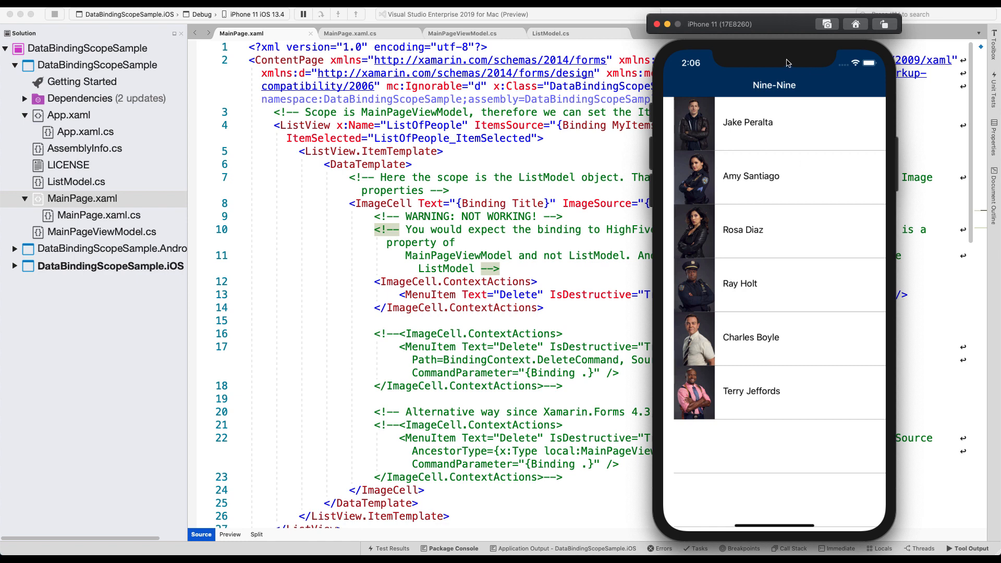
{"action": "mouse_move", "coordinate": [846, 127]}
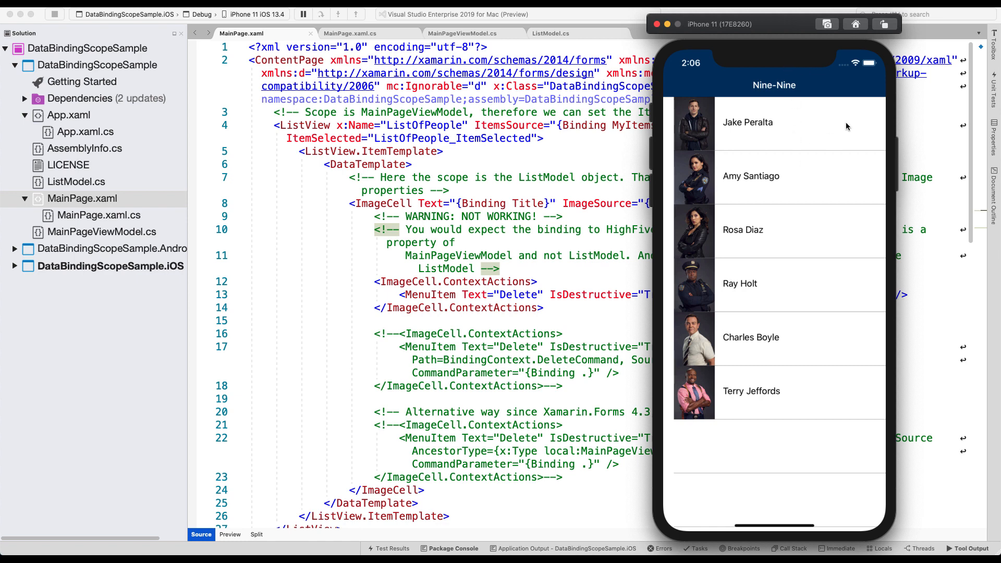
{"action": "mouse_move", "coordinate": [817, 132]}
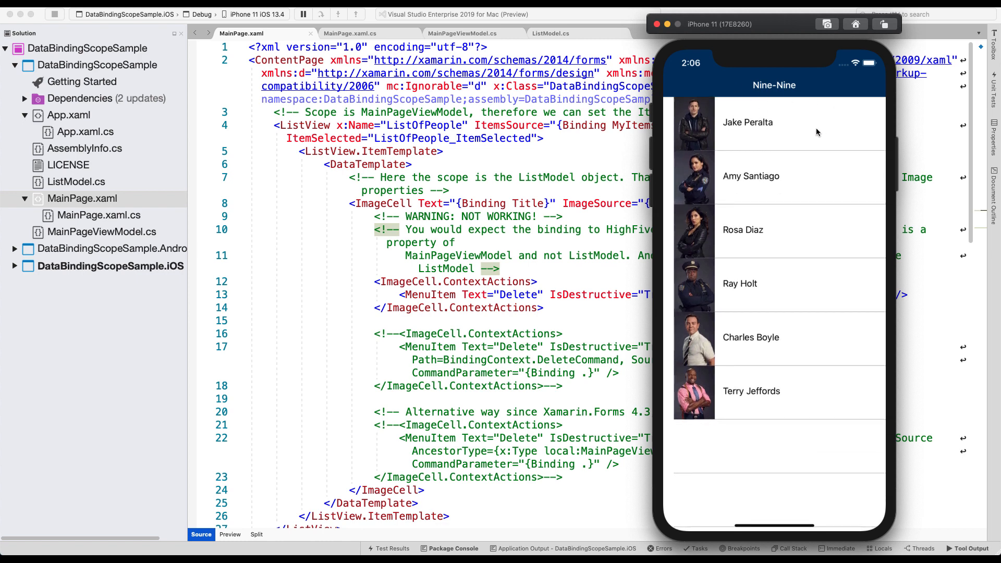
{"action": "mouse_move", "coordinate": [808, 121]}
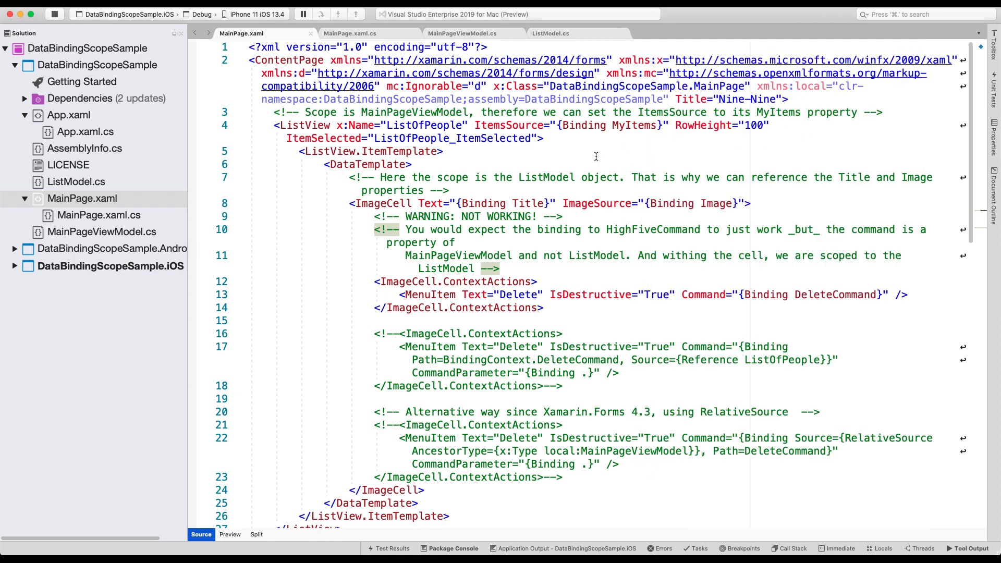
{"action": "mouse_move", "coordinate": [629, 192]}
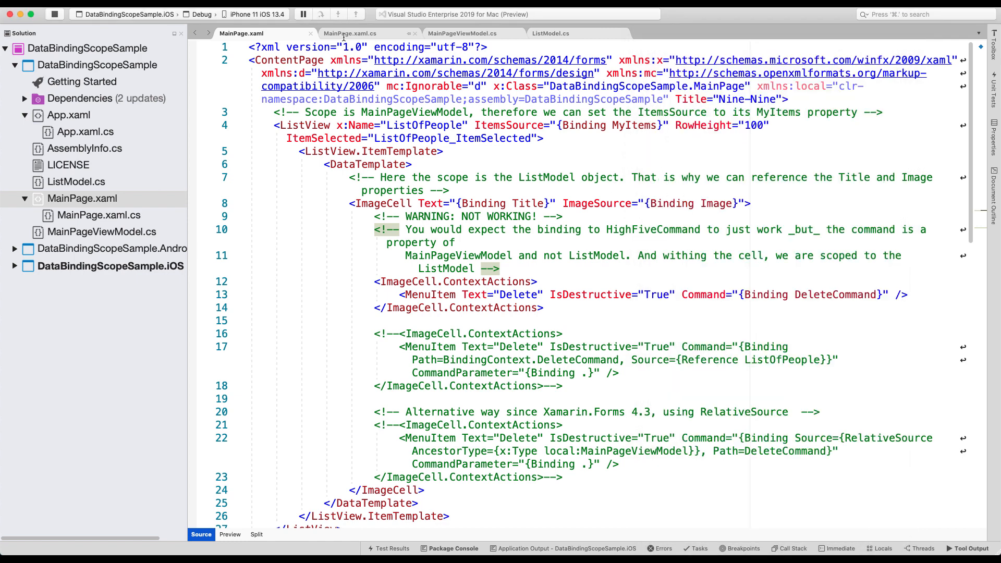
{"action": "mouse_move", "coordinate": [322, 137]}
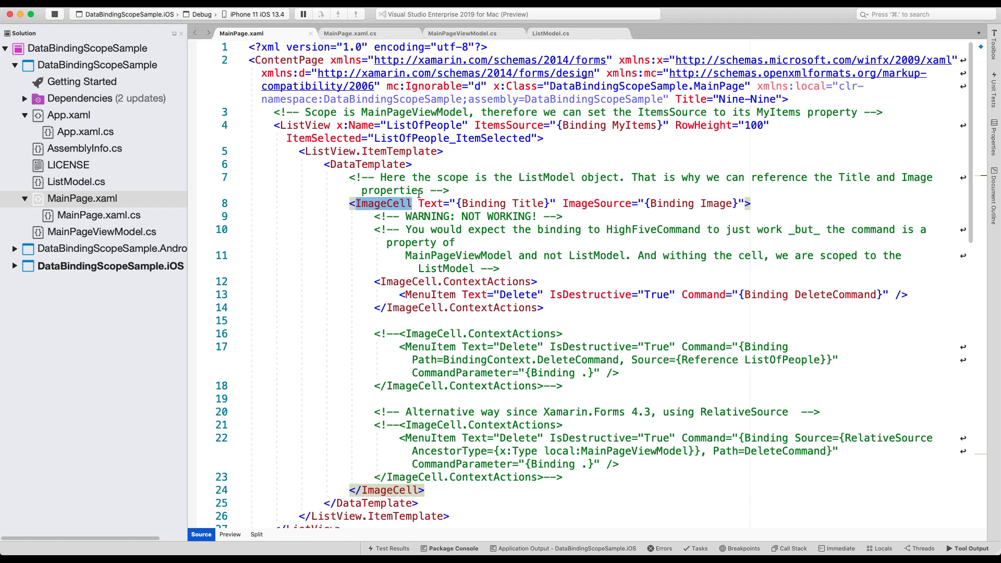
{"action": "mouse_move", "coordinate": [430, 200]}
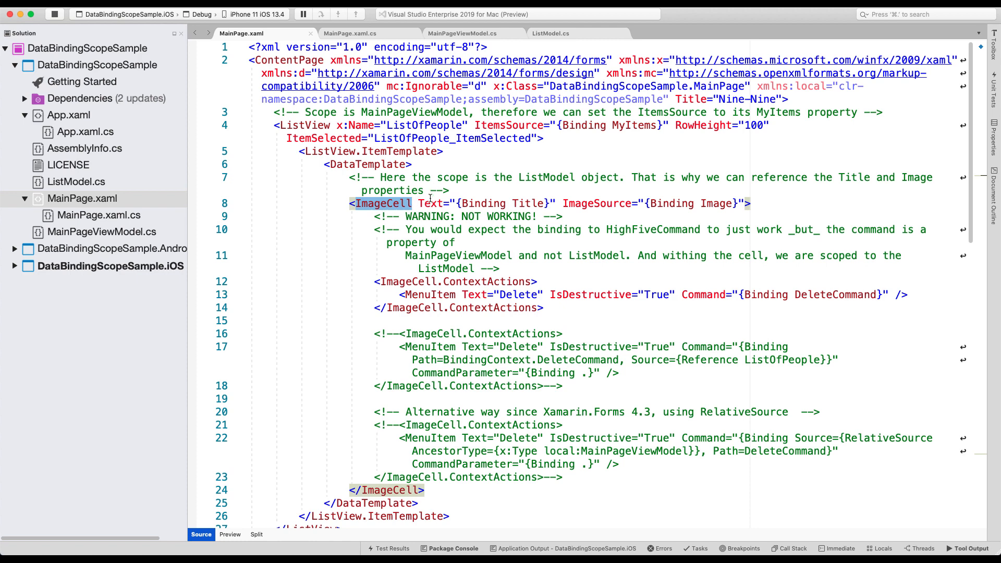
{"action": "mouse_move", "coordinate": [432, 210]}
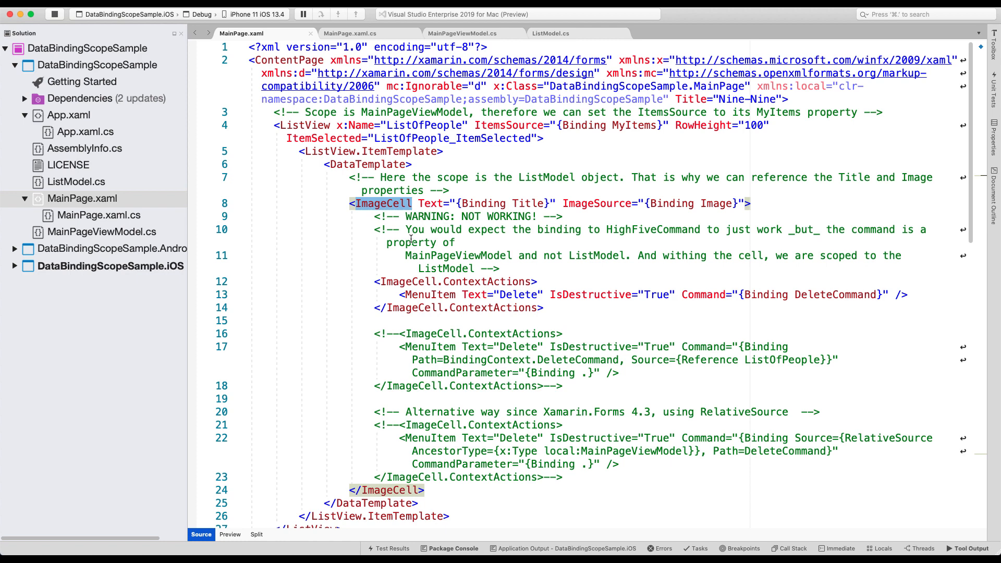
{"action": "mouse_move", "coordinate": [497, 281]}
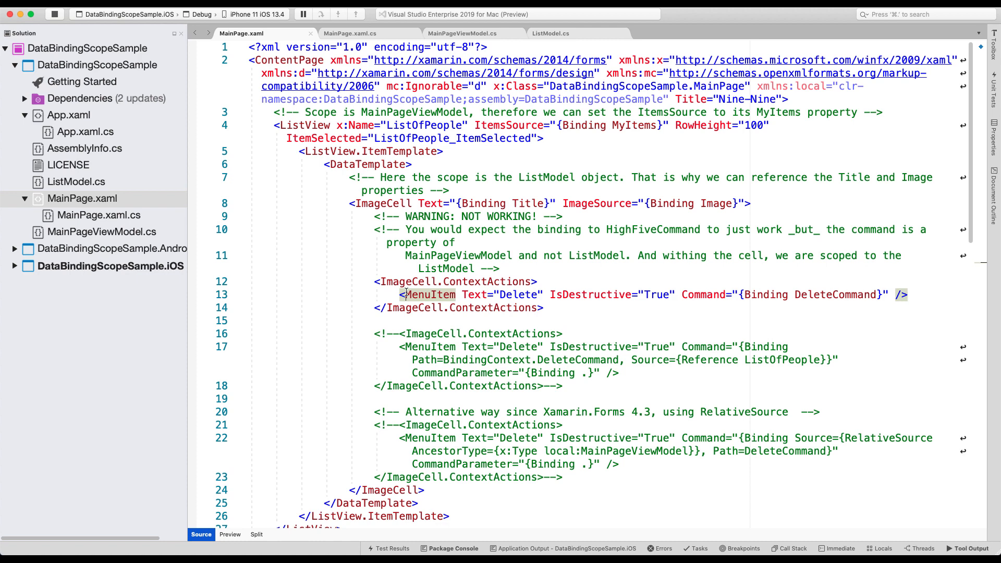
Select the menu item's Delete label, then tap Delete on Jake Peralta's simulator row
{"action": "double_click", "coordinate": [518, 295]}
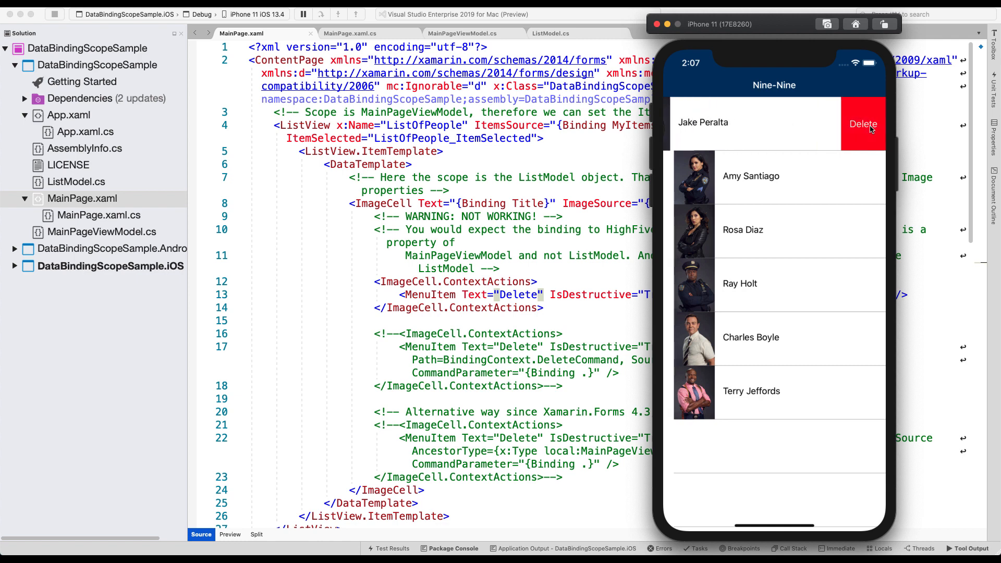
{"action": "left_click", "coordinate": [766, 123]}
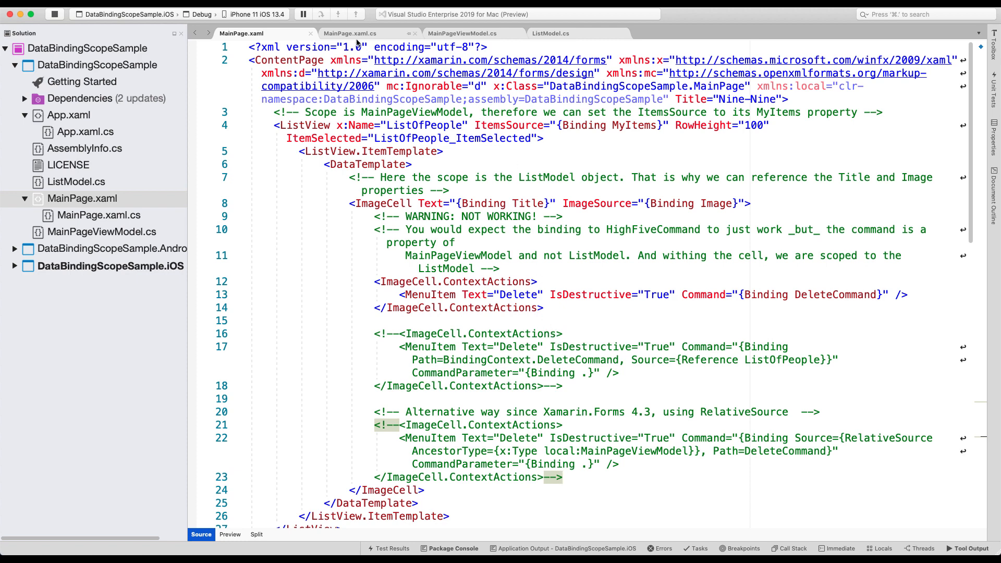
In MainPage.xaml.cs, highlight BindingContext being set to a new MainPageViewModel
{"action": "left_click", "coordinate": [364, 33]}
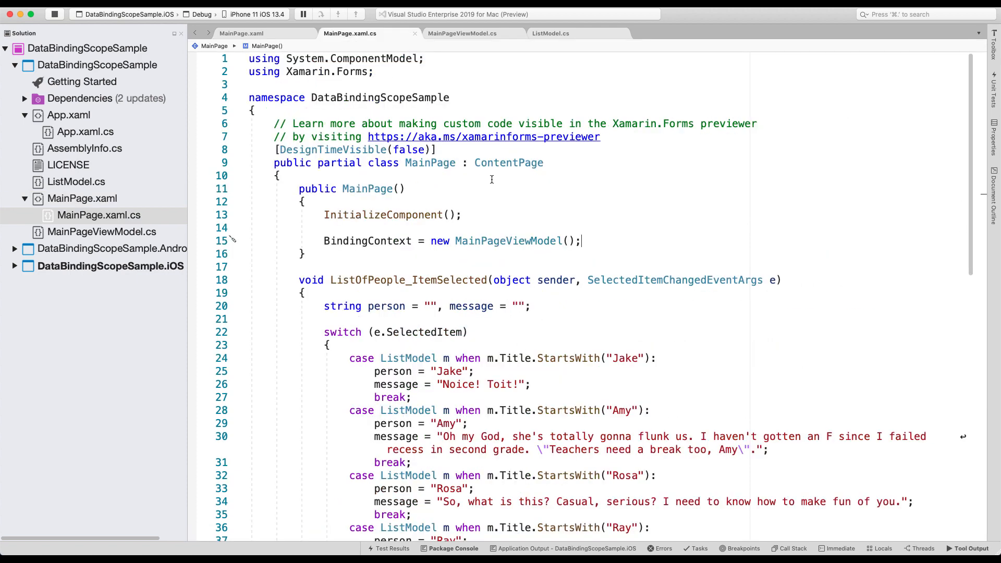
{"action": "mouse_move", "coordinate": [526, 220]}
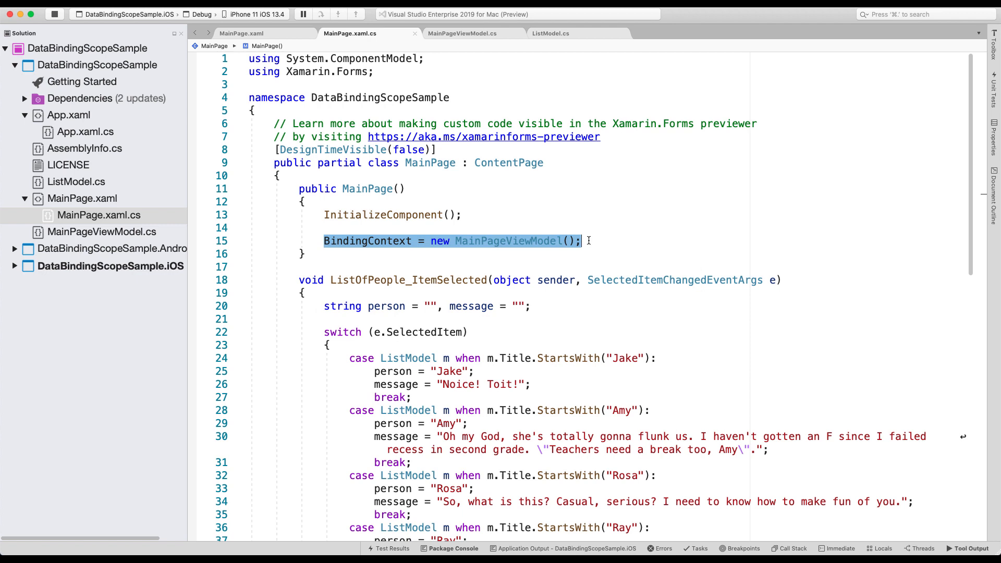
{"action": "left_click", "coordinate": [608, 243]}
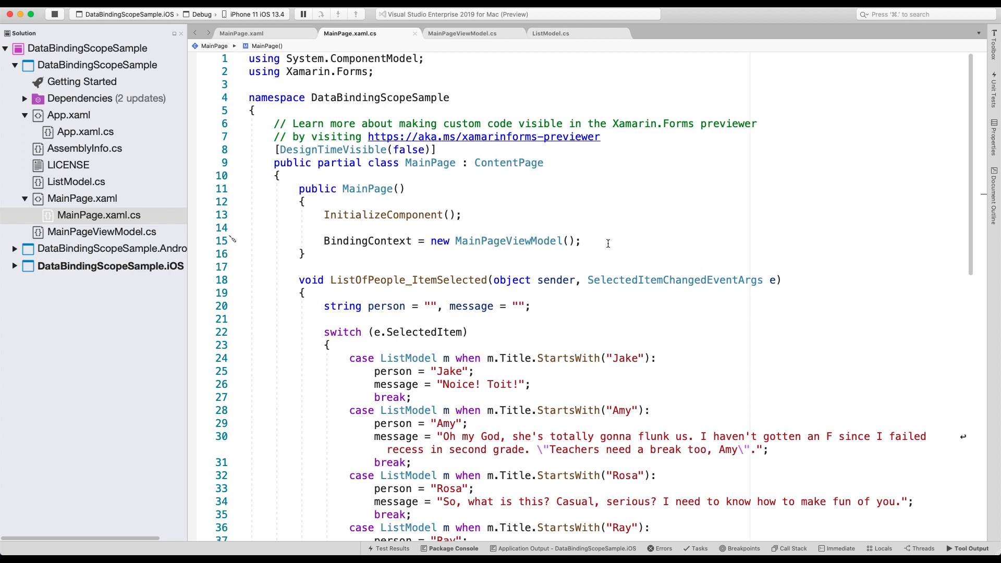
{"action": "double_click", "coordinate": [367, 240]}
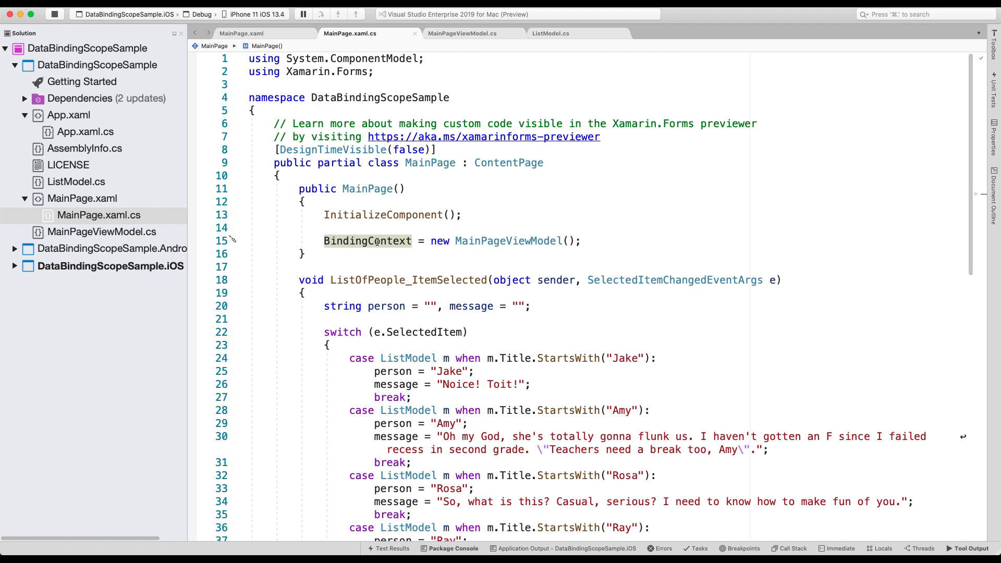
{"action": "mouse_move", "coordinate": [404, 241]}
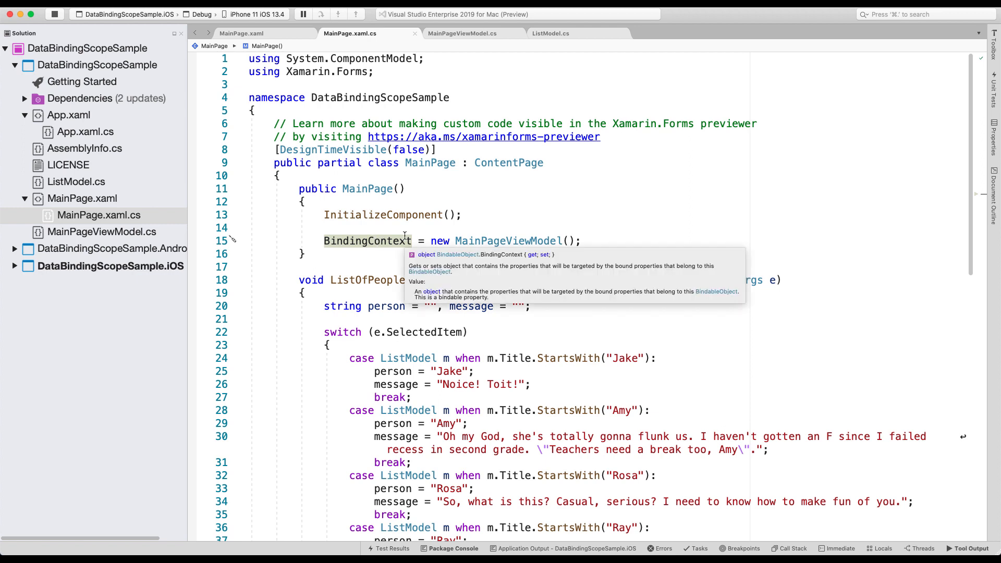
{"action": "mouse_move", "coordinate": [505, 219]}
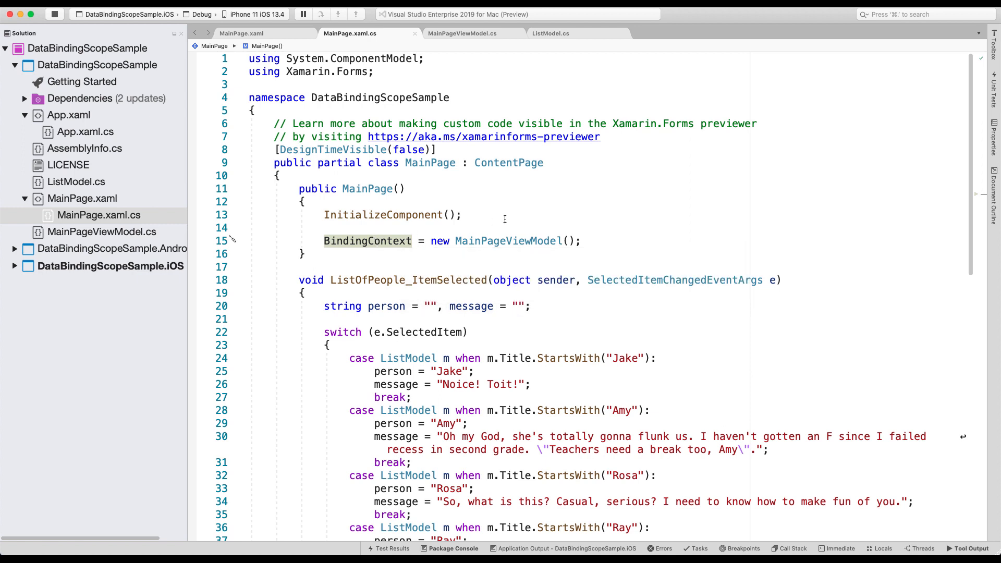
{"action": "mouse_move", "coordinate": [497, 238]}
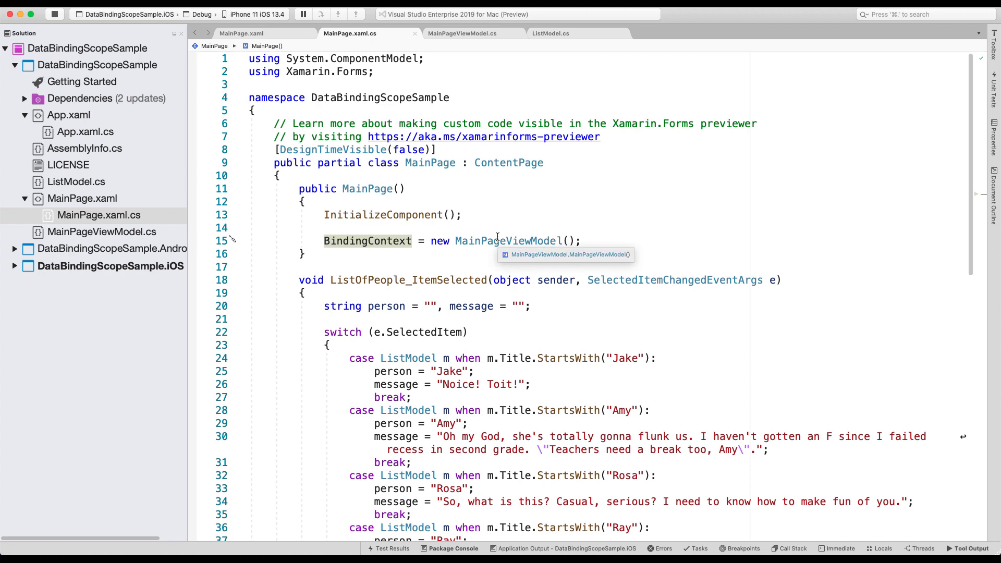
{"action": "left_click", "coordinate": [463, 33]}
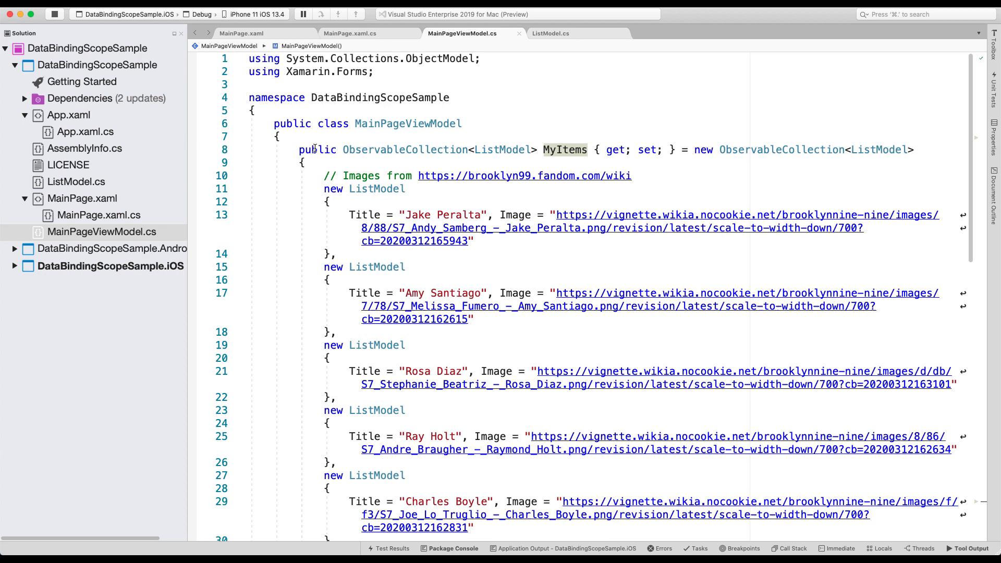
{"action": "mouse_move", "coordinate": [348, 149]}
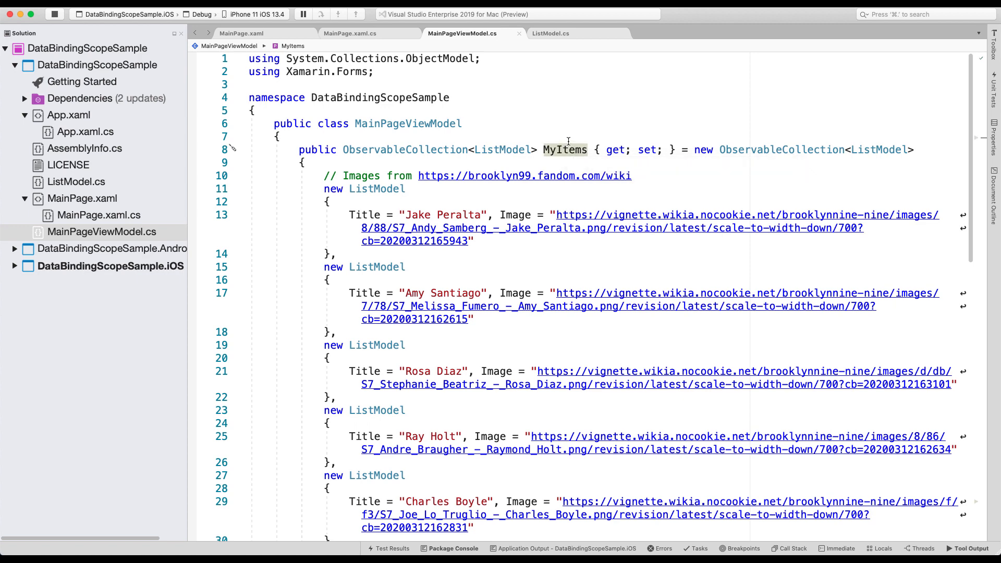
Highlight the MyItems collection and scroll down to the DeleteCommand code in MainPageViewModel.cs
{"action": "double_click", "coordinate": [377, 189]}
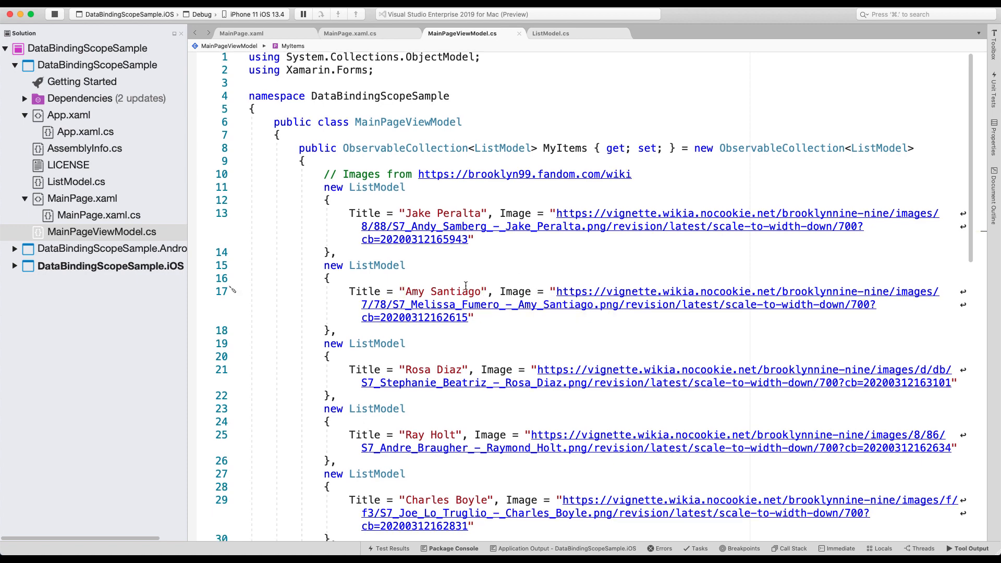
{"action": "scroll", "scroll_direction": "down", "scroll_amount": 3}
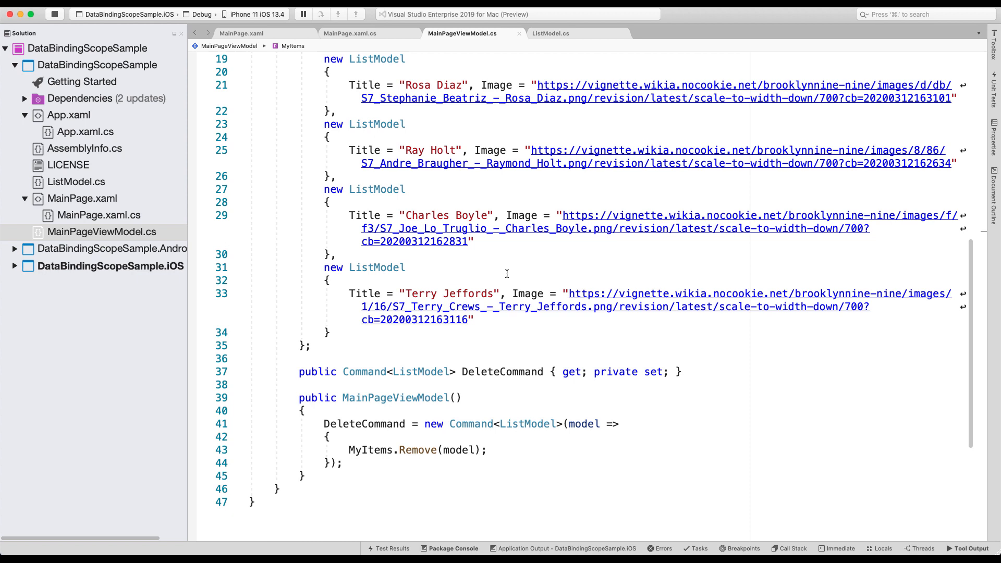
{"action": "left_click", "coordinate": [552, 34]}
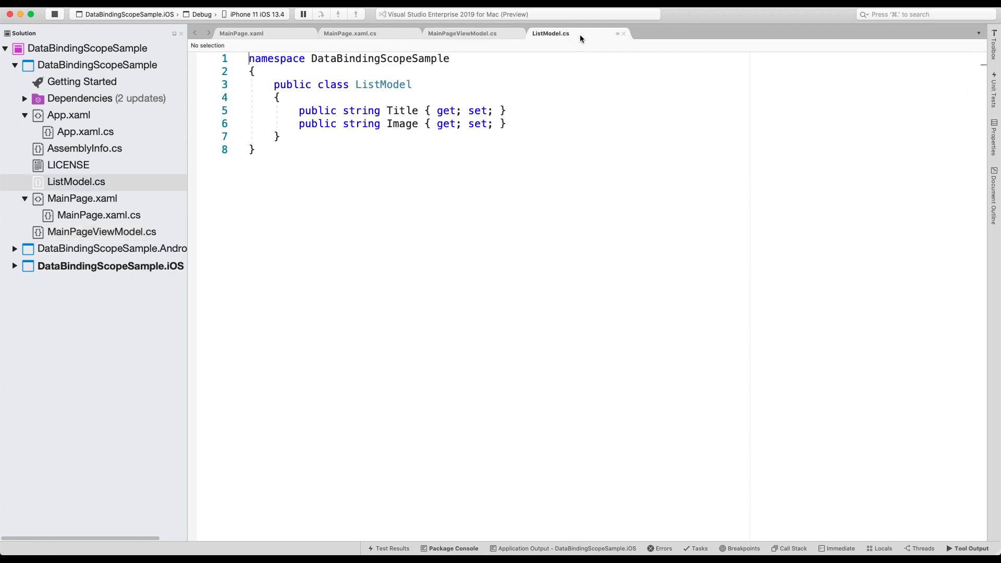
Show the ListModel class with its Title and Image properties
{"action": "left_click", "coordinate": [399, 124]}
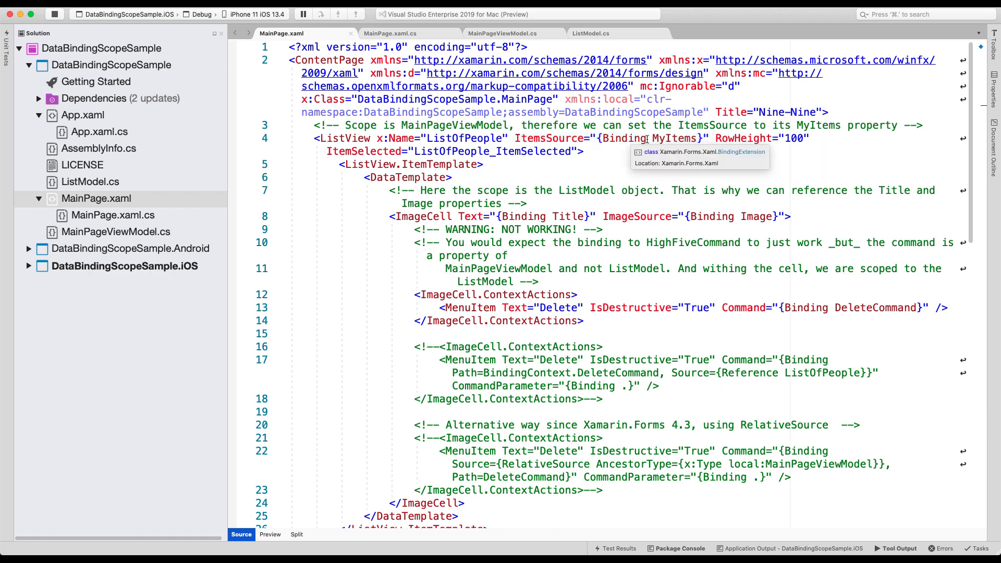
{"action": "mouse_move", "coordinate": [507, 25]}
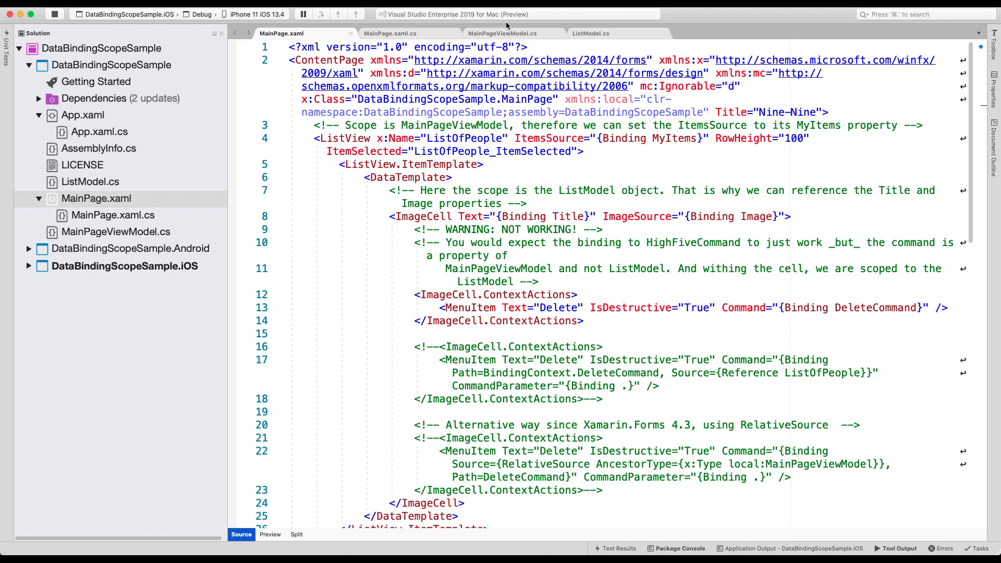
{"action": "mouse_move", "coordinate": [671, 137]}
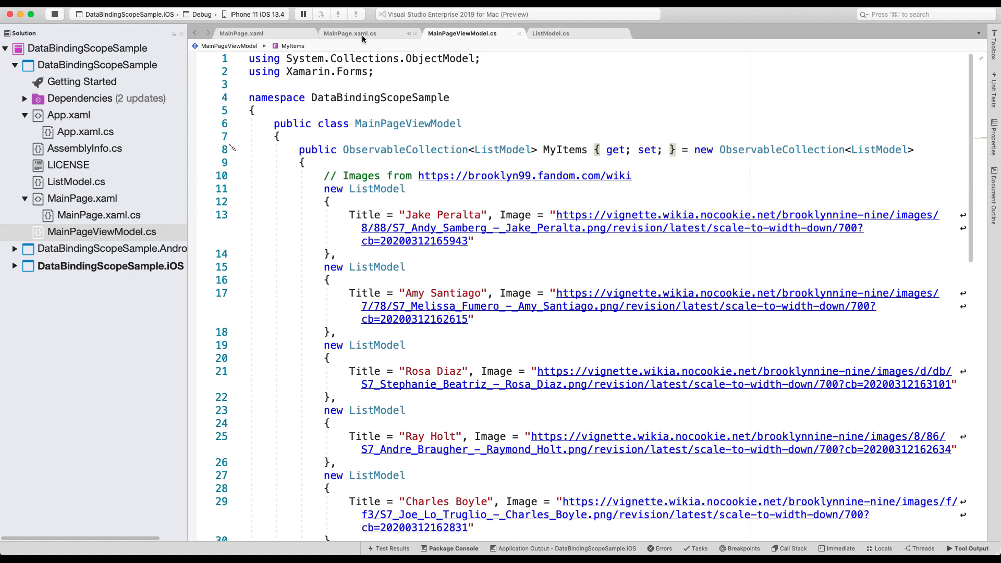
{"action": "left_click", "coordinate": [251, 33]}
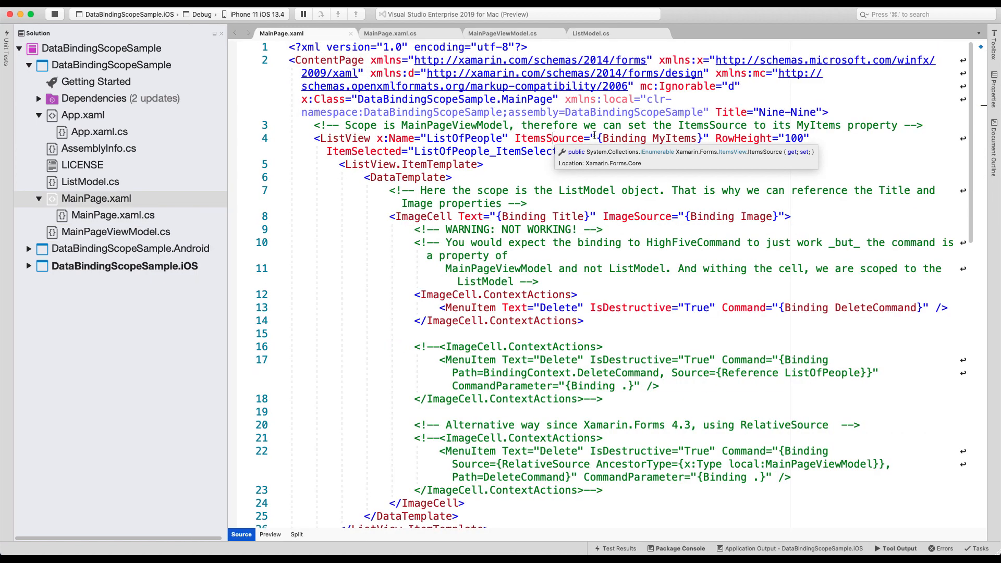
{"action": "mouse_move", "coordinate": [684, 138]}
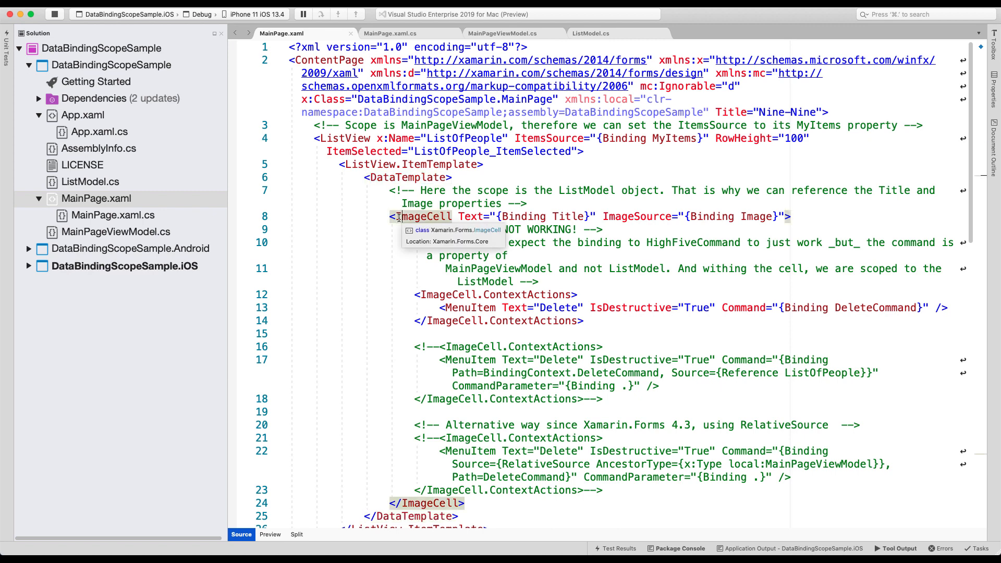
{"action": "mouse_move", "coordinate": [454, 216]}
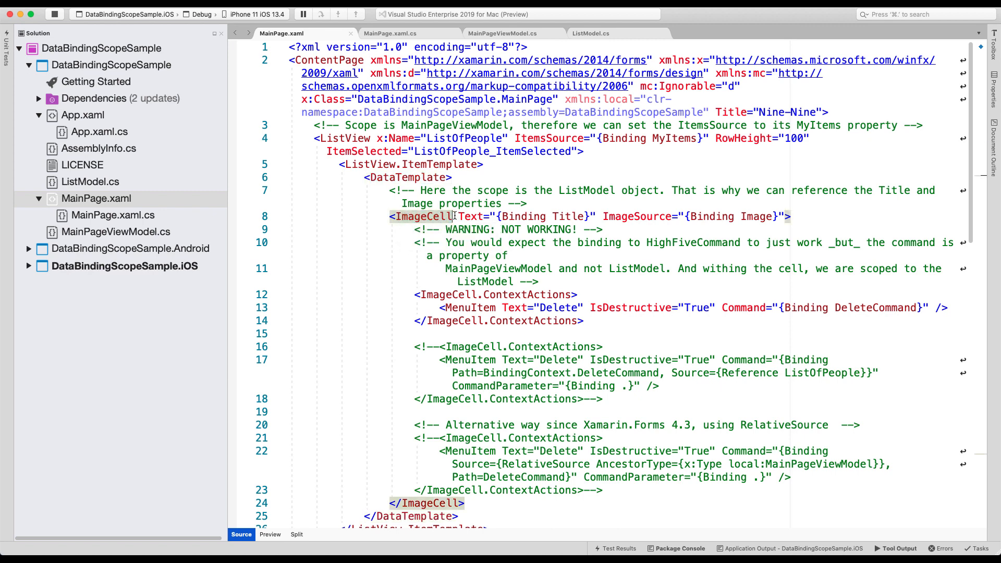
{"action": "mouse_move", "coordinate": [421, 217]}
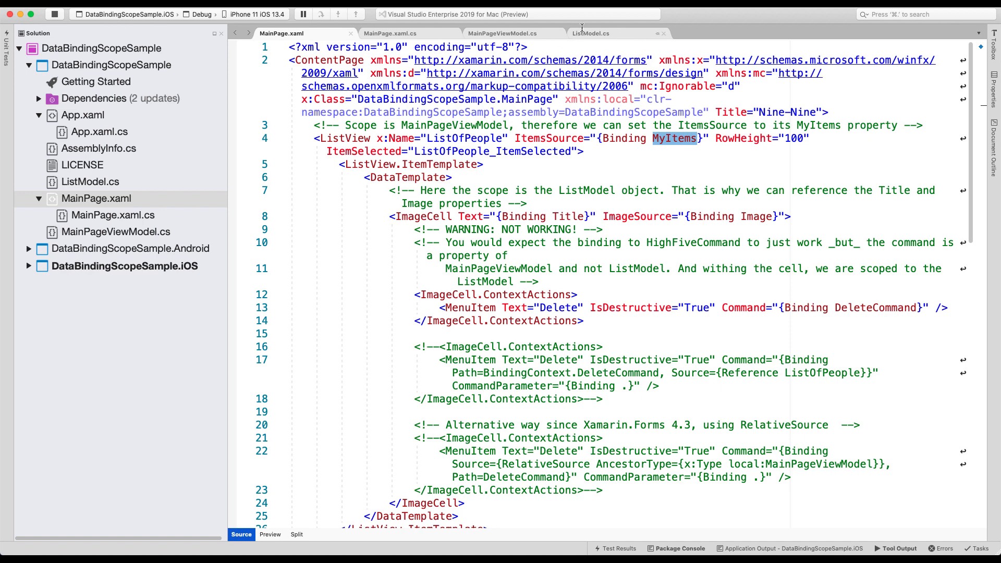
{"action": "mouse_move", "coordinate": [591, 33]}
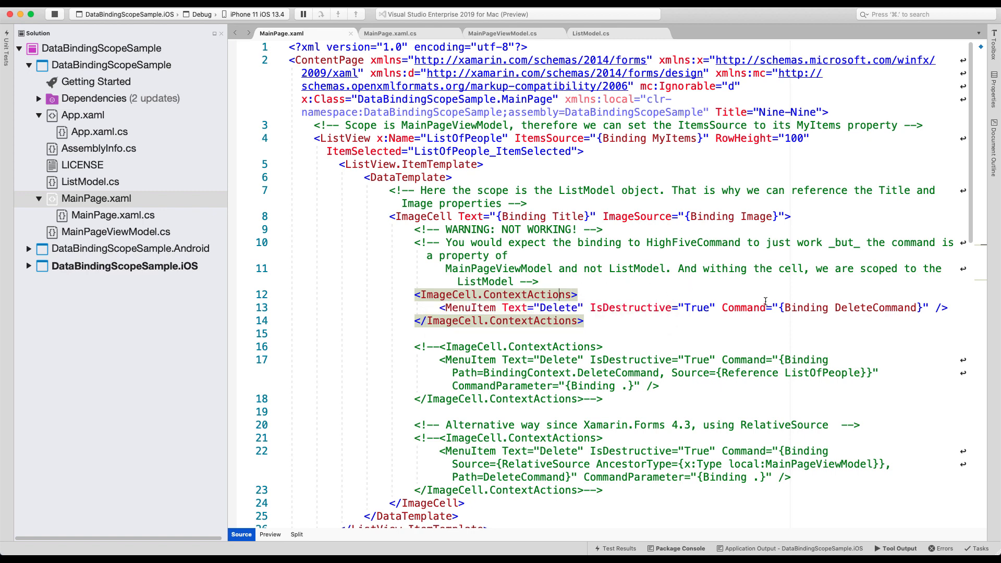
{"action": "double_click", "coordinate": [874, 308]}
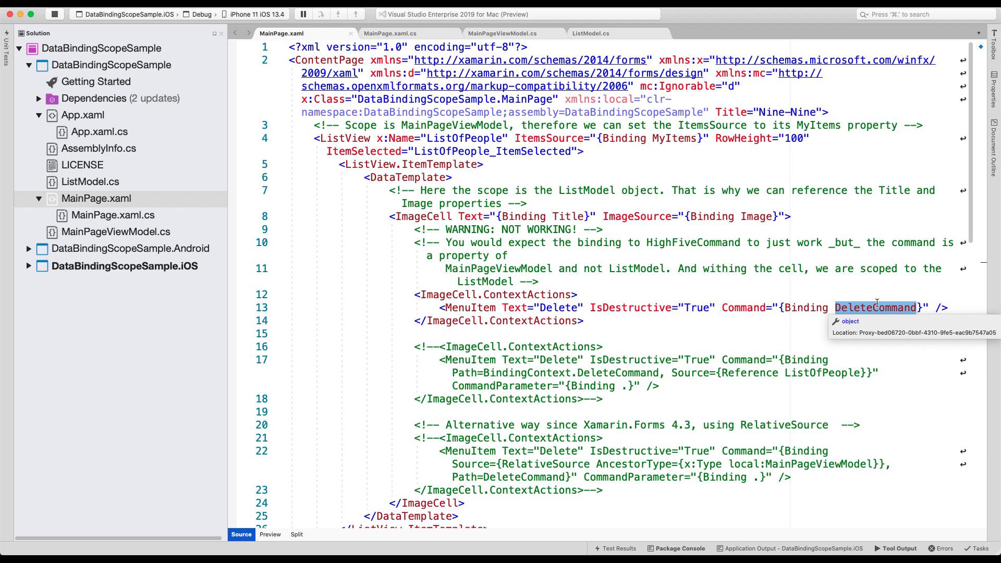
{"action": "mouse_move", "coordinate": [597, 36]}
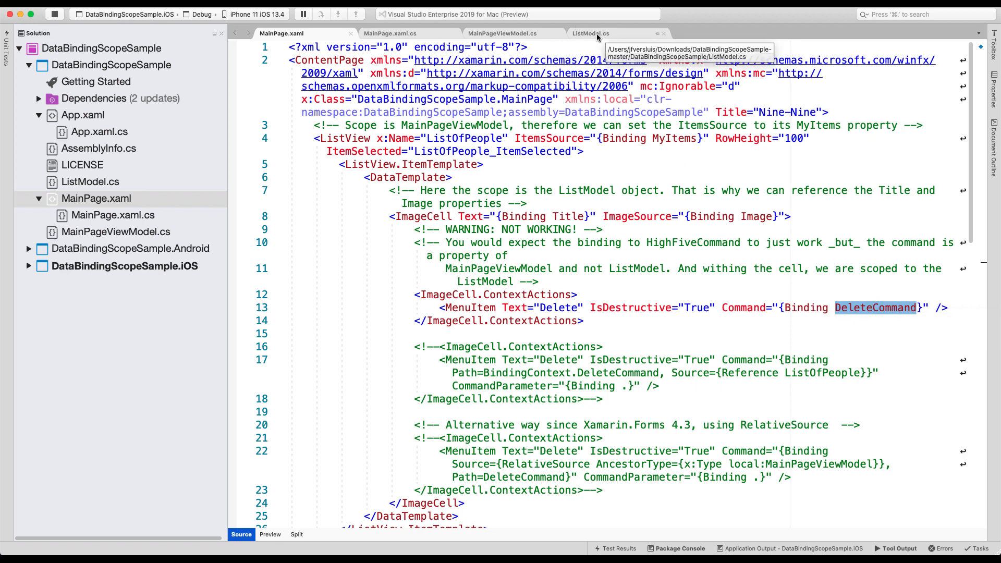
Review ListModel.cs, then show DeleteCommand removing a ListModel from MyItems
{"action": "left_click", "coordinate": [590, 33]}
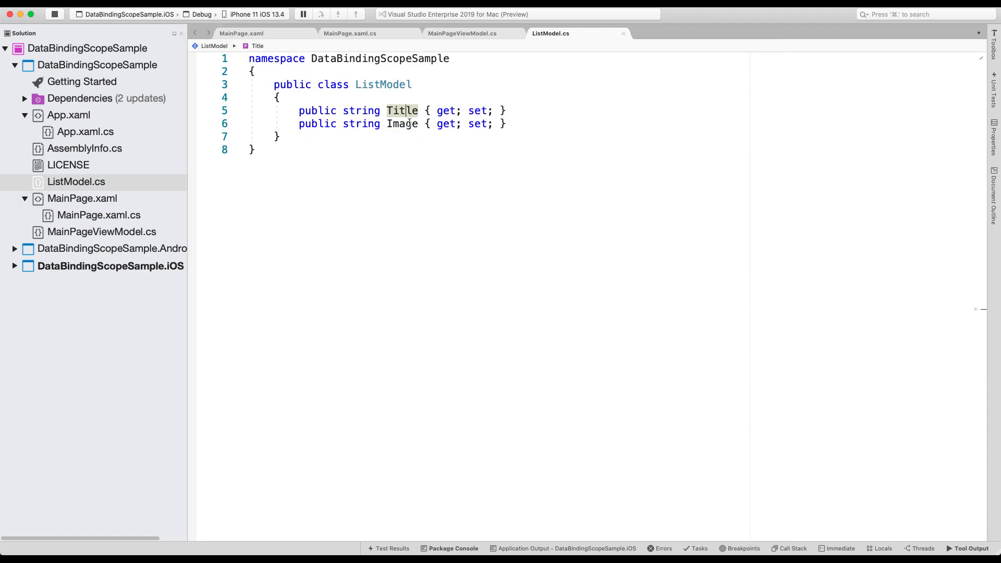
{"action": "mouse_move", "coordinate": [402, 123]}
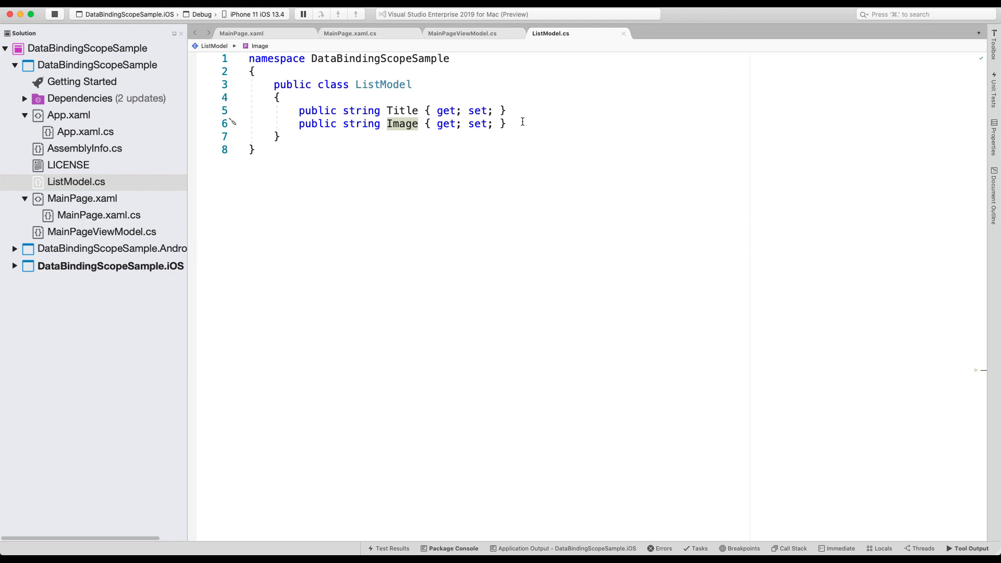
{"action": "left_click", "coordinate": [463, 34]}
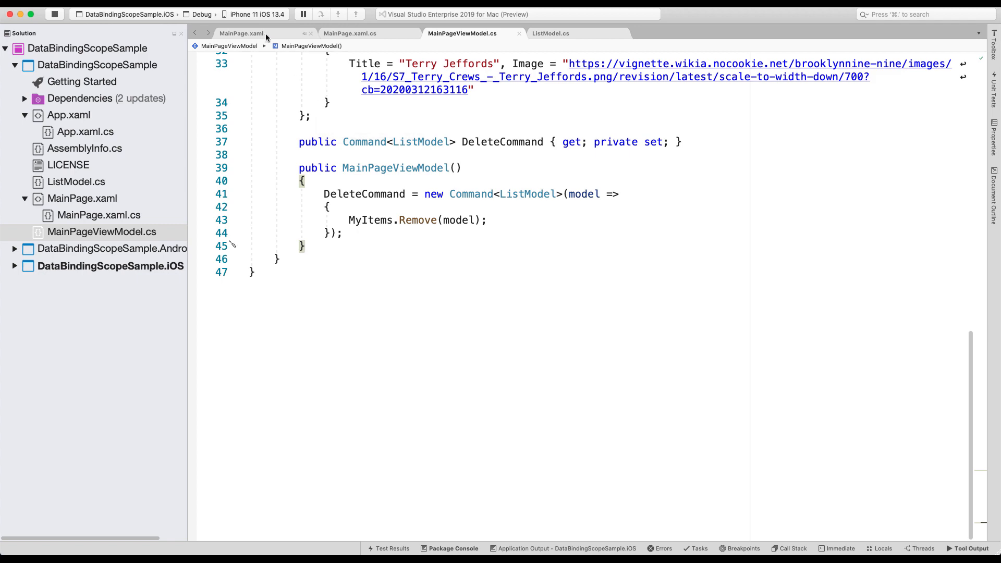
In MainPage.xaml, comment out the plain DeleteCommand menu item and uncomment the Reference ListOfPeople variant
{"action": "left_click", "coordinate": [247, 32]}
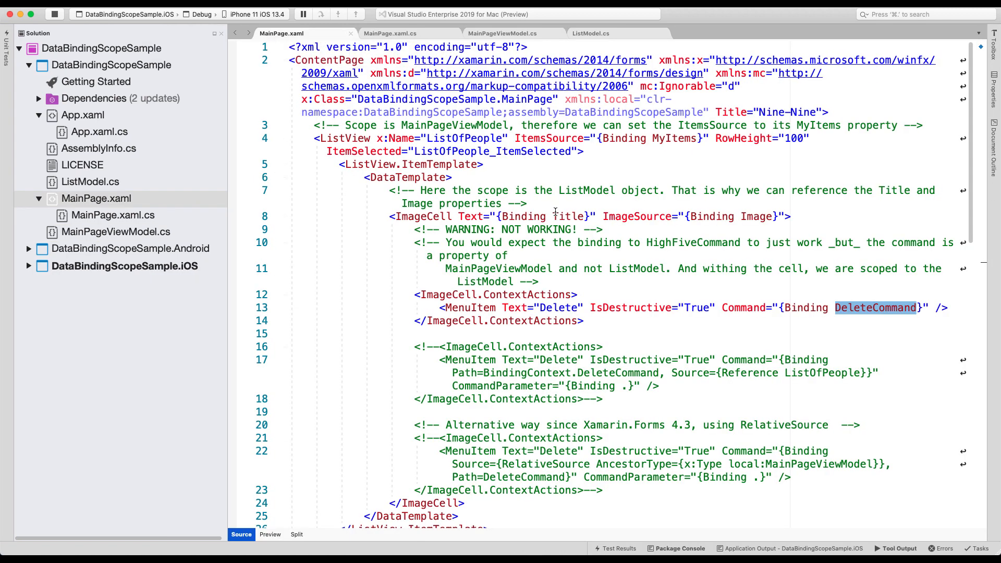
{"action": "left_click_drag", "start_coordinate": [412, 294], "coordinate": [582, 320]}
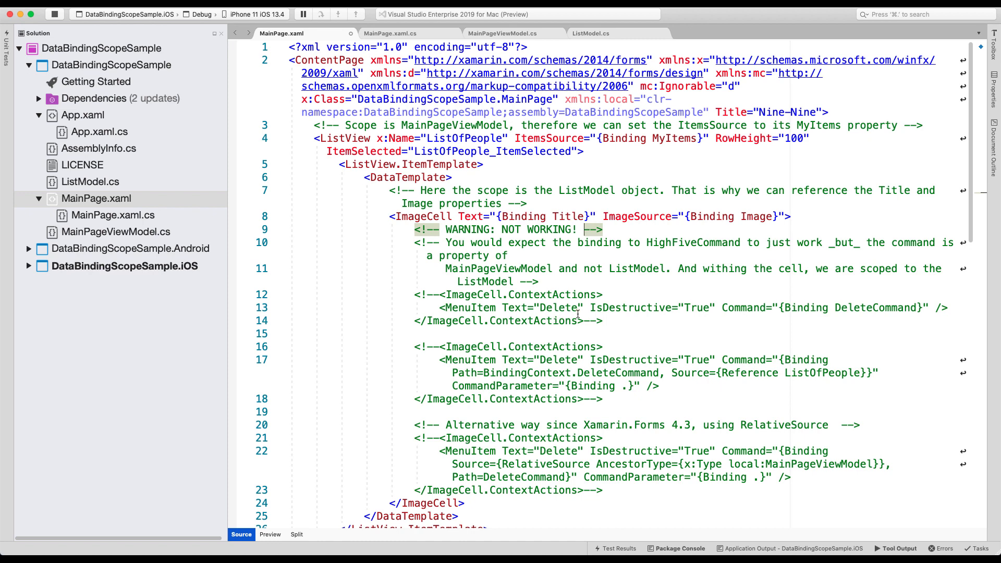
{"action": "scroll", "scroll_direction": "down", "scroll_amount": 3}
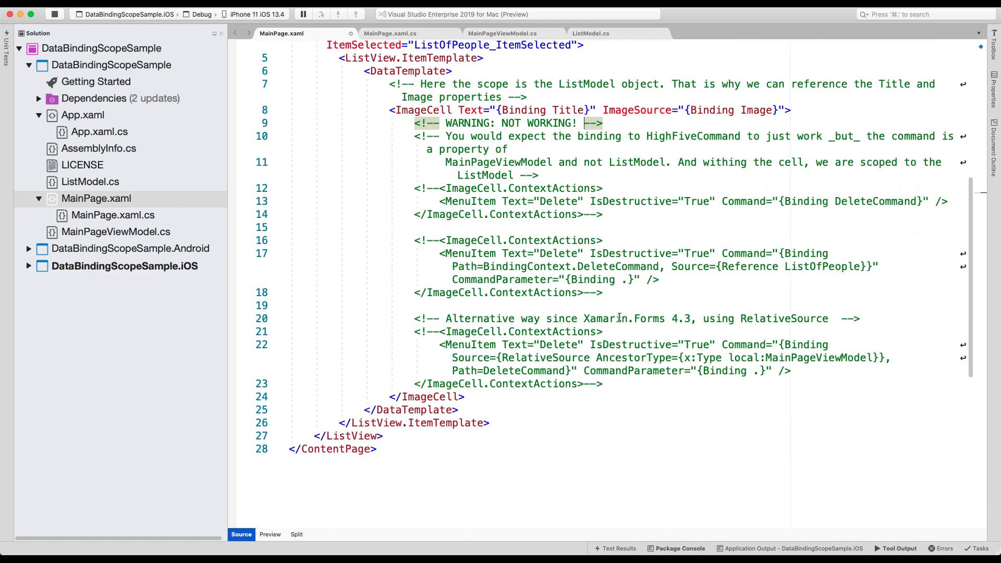
{"action": "left_click_drag", "start_coordinate": [413, 240], "coordinate": [600, 293]}
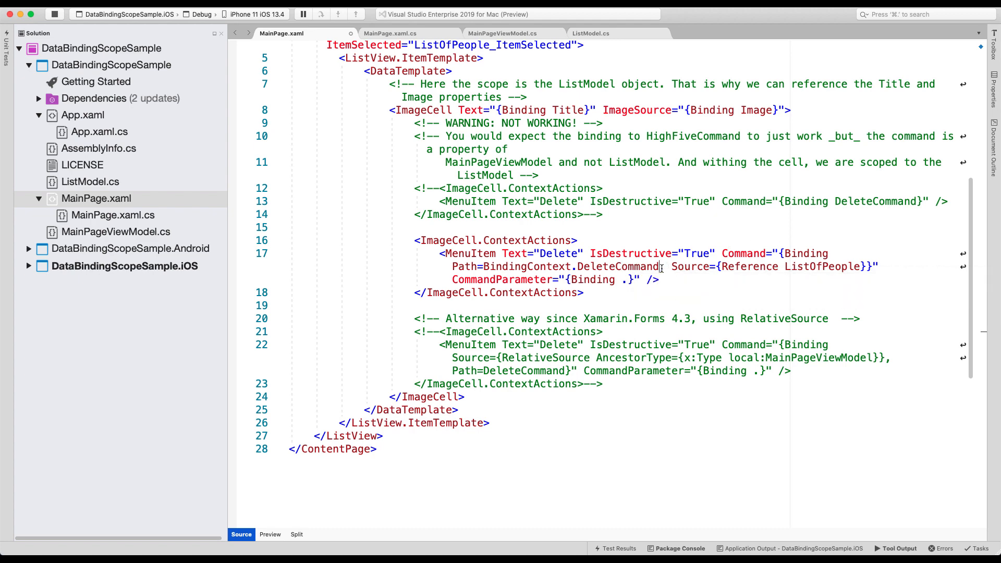
Highlight the Reference extension and ListOfPeople, then select the ListView's x:Name="ListOfPeople"
{"action": "left_click_drag", "start_coordinate": [660, 267], "coordinate": [862, 267]}
{"action": "type", "text": ","}
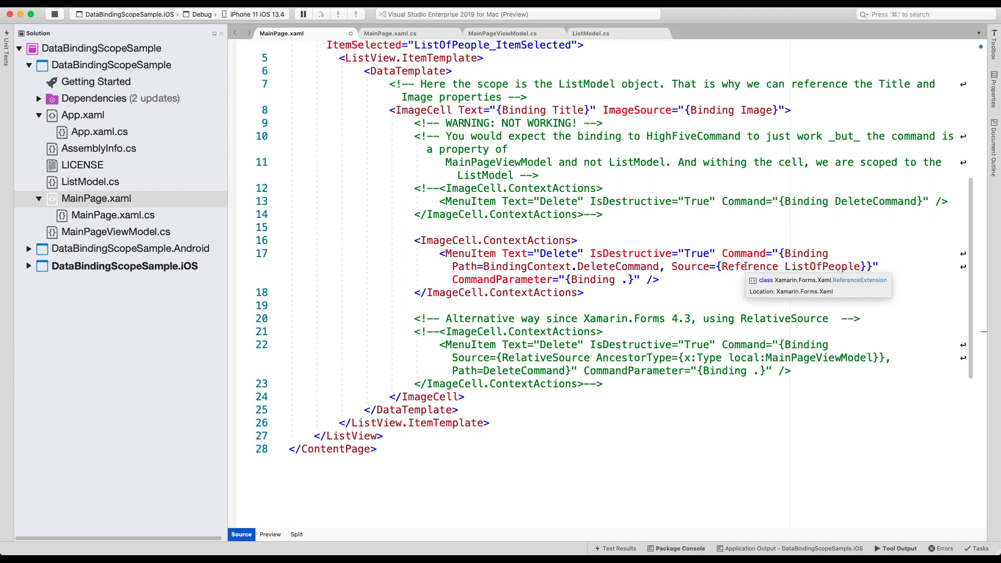
{"action": "mouse_move", "coordinate": [842, 266]}
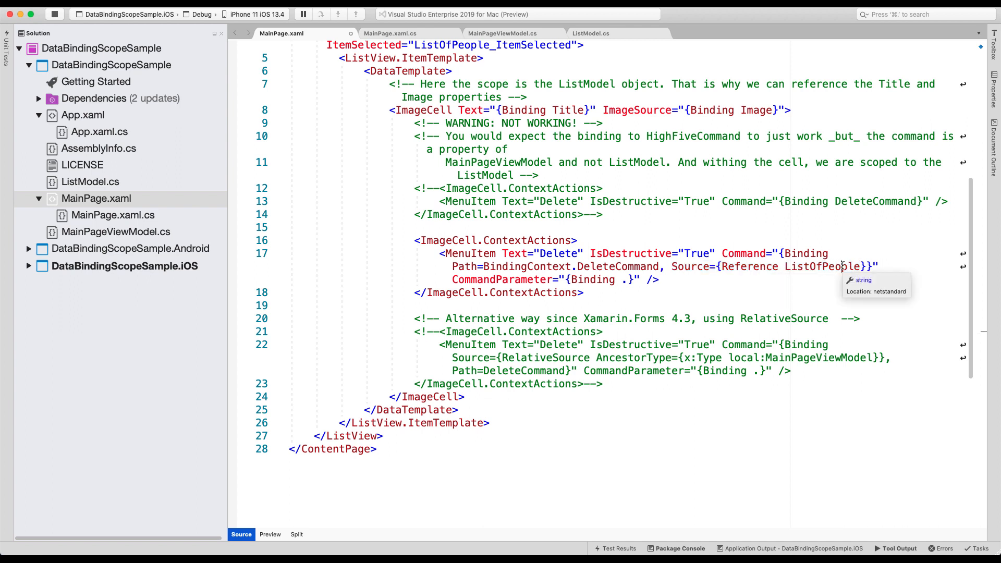
{"action": "left_click_drag", "start_coordinate": [671, 267], "coordinate": [772, 267]}
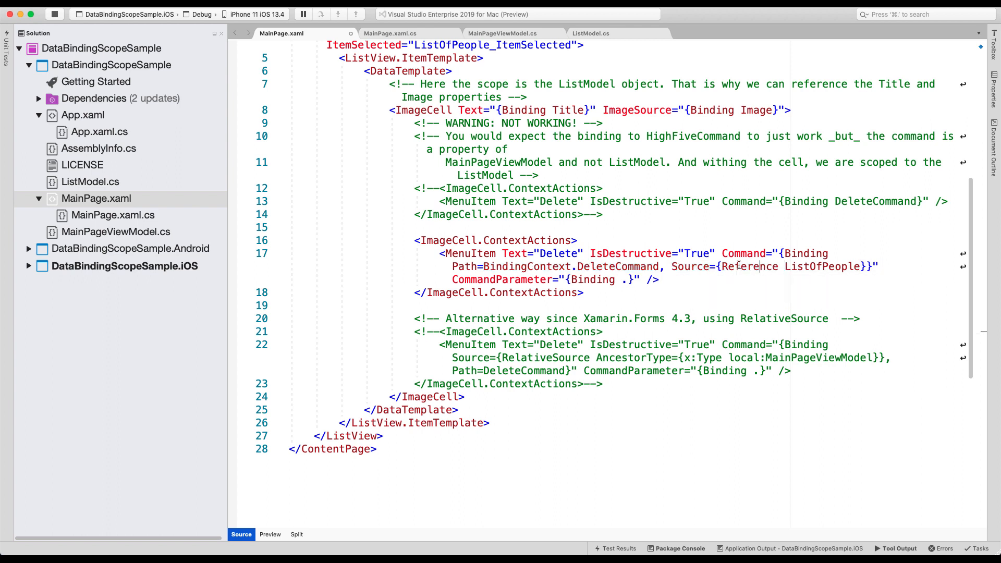
{"action": "double_click", "coordinate": [749, 266]}
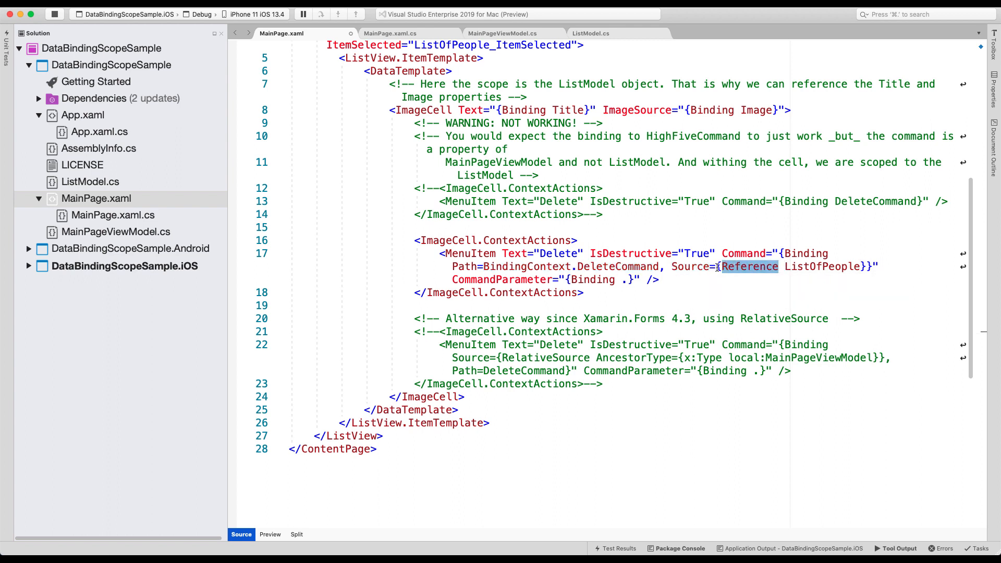
{"action": "mouse_move", "coordinate": [828, 267]}
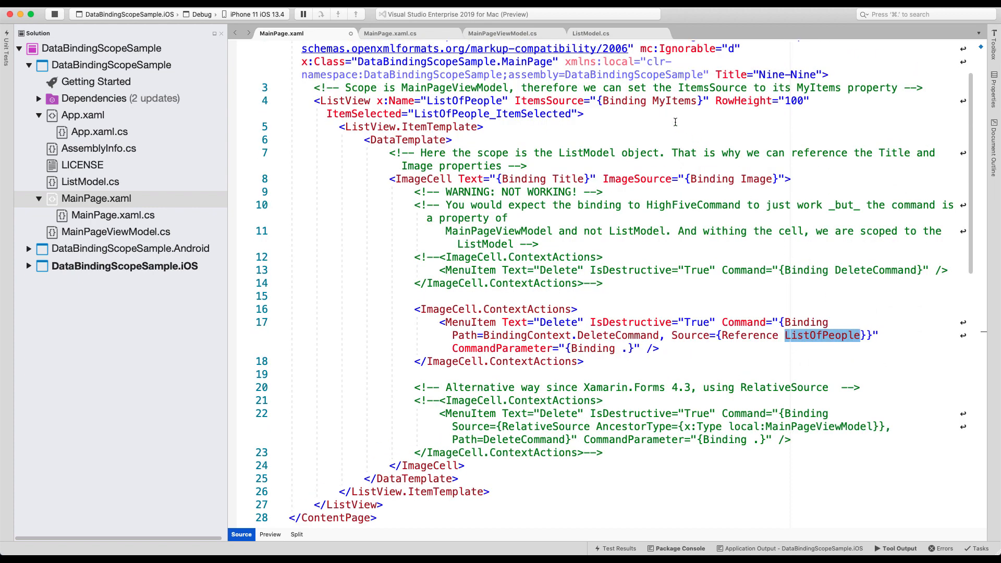
{"action": "double_click", "coordinate": [478, 100]}
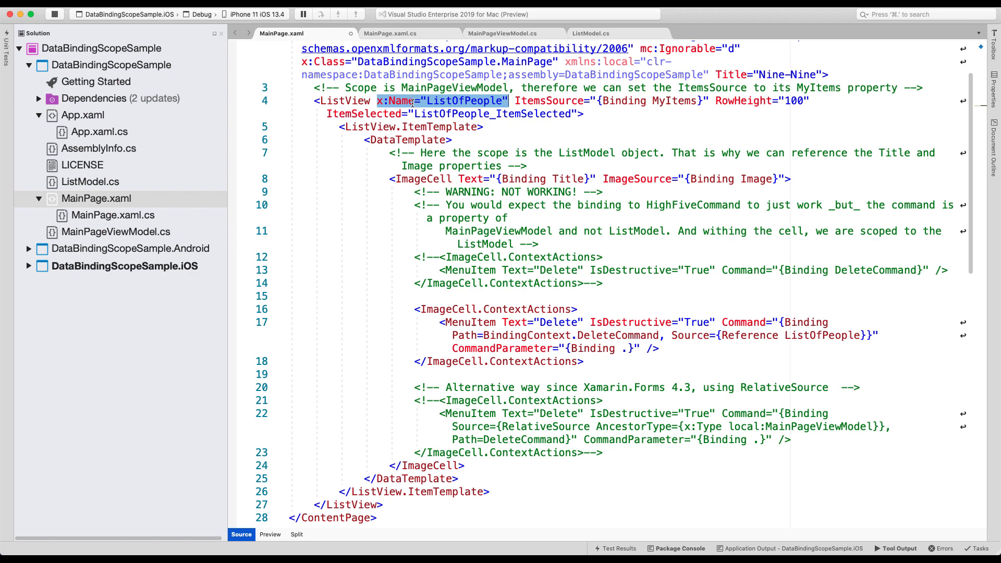
{"action": "left_click", "coordinate": [457, 101]}
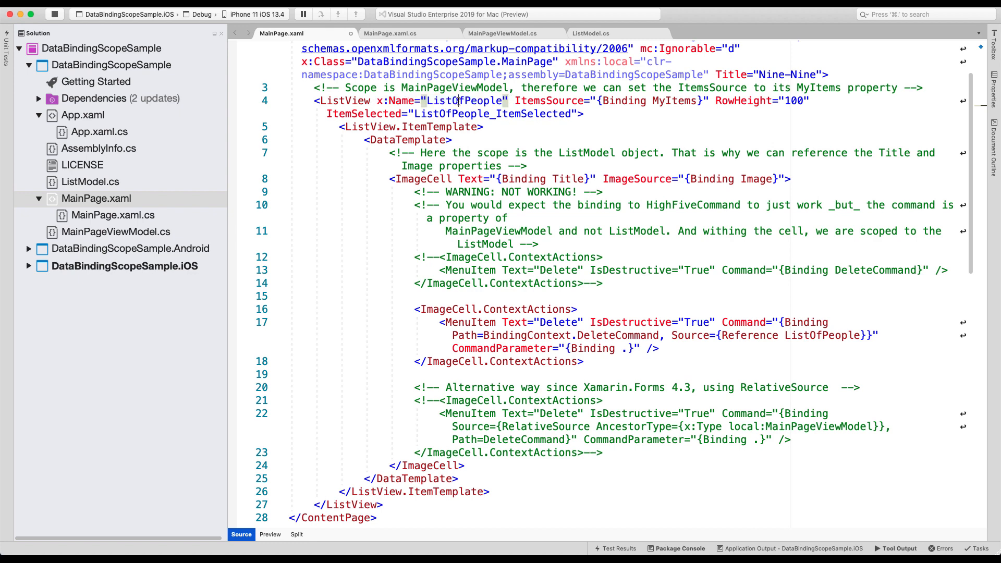
{"action": "mouse_move", "coordinate": [343, 101]}
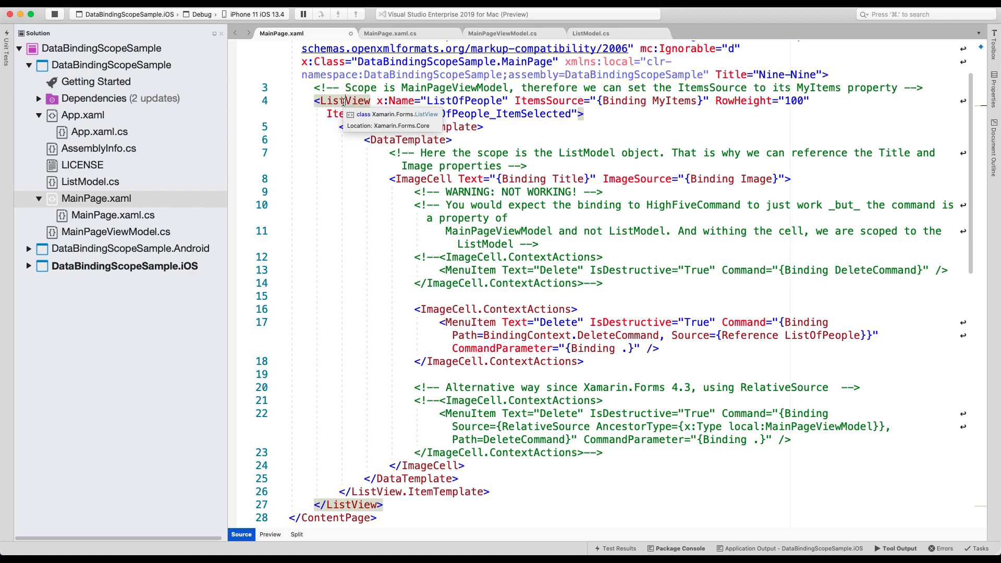
{"action": "double_click", "coordinate": [459, 101]}
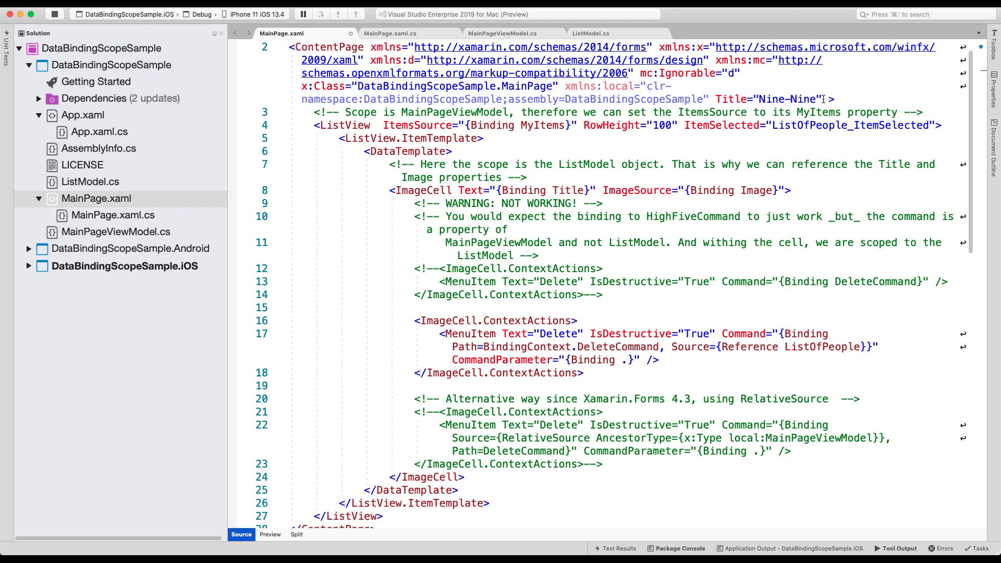
{"action": "type", "text": "x:Name=\"ListOfPeople\""}
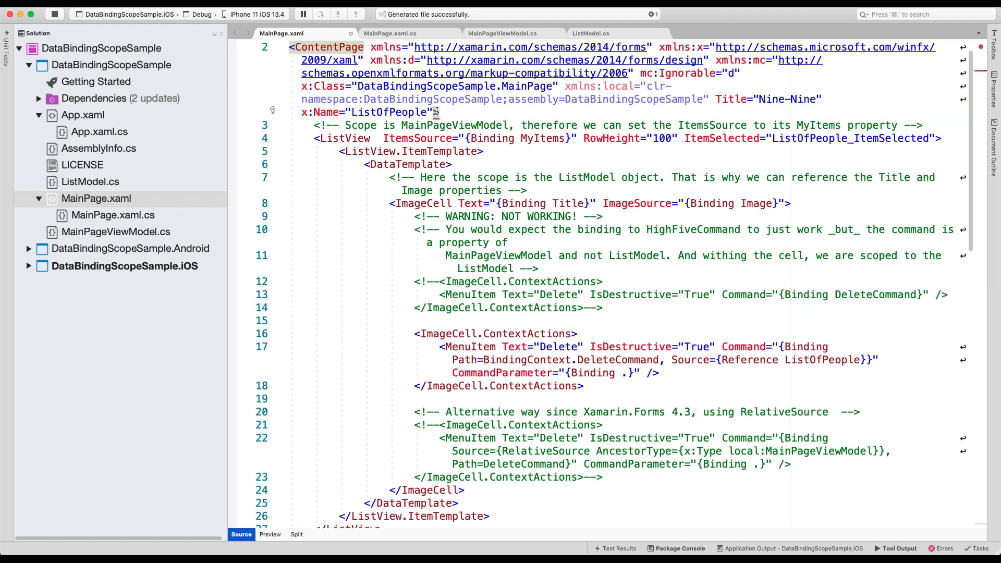
{"action": "mouse_move", "coordinate": [754, 371]}
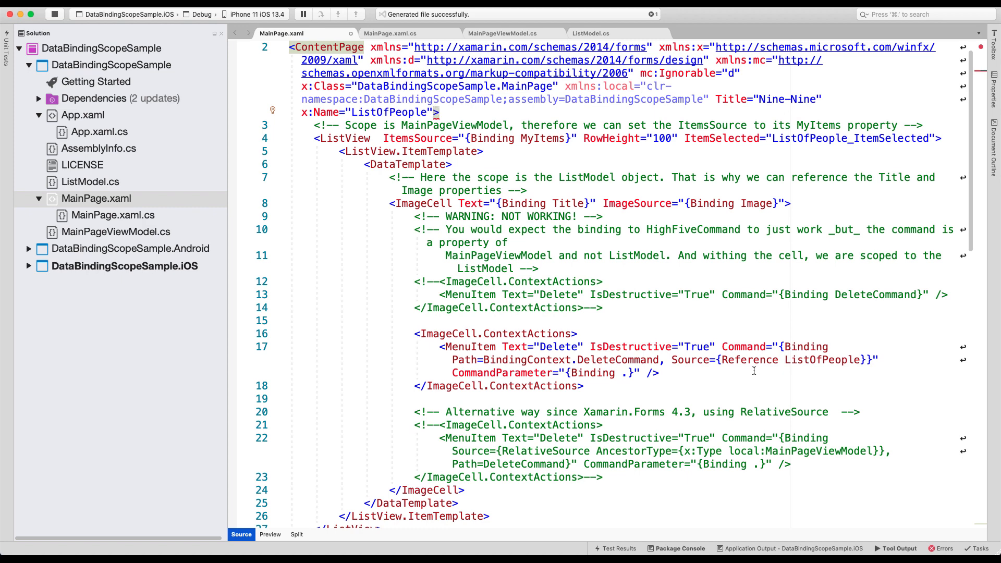
{"action": "double_click", "coordinate": [822, 360]}
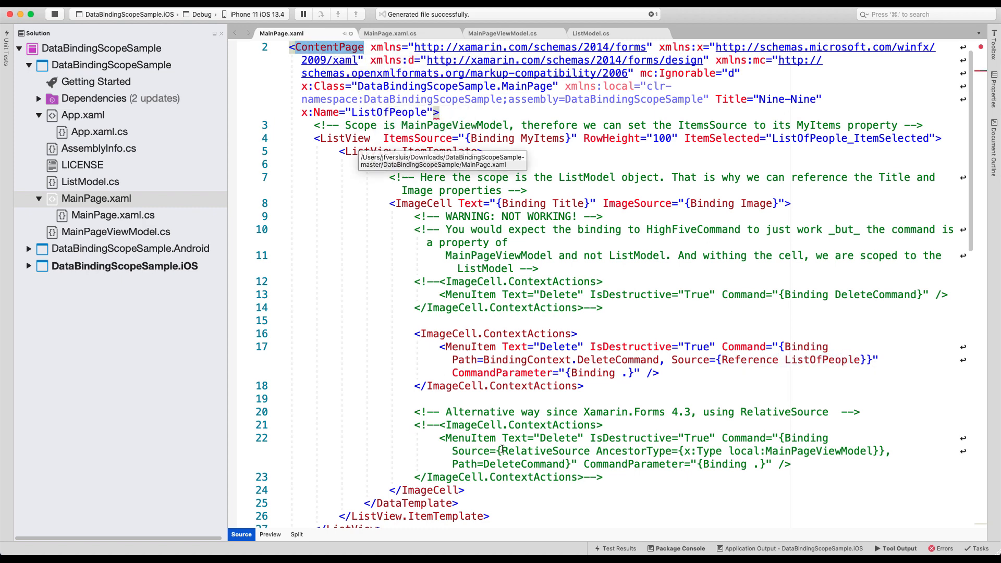
{"action": "double_click", "coordinate": [527, 360]}
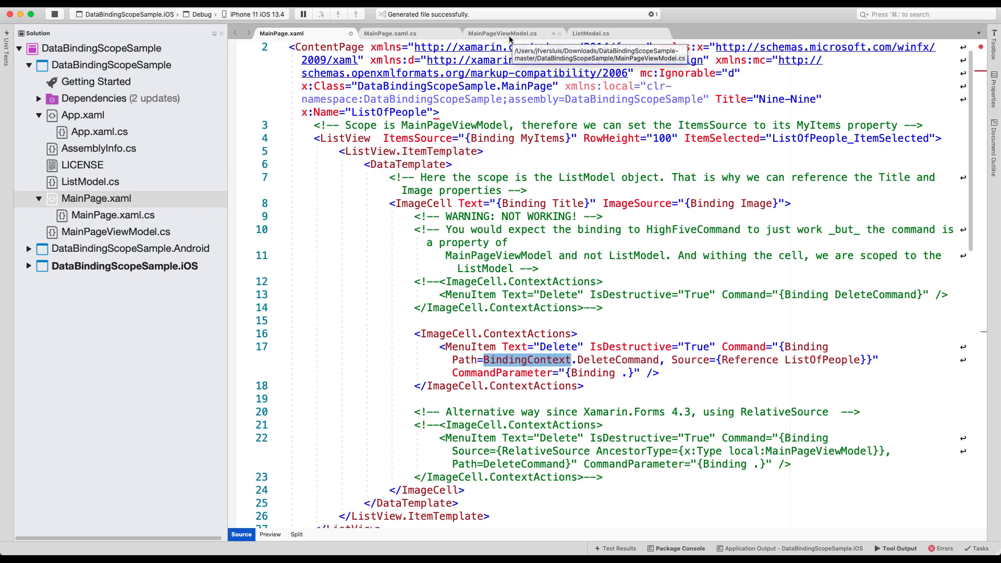
{"action": "left_click", "coordinate": [508, 33]}
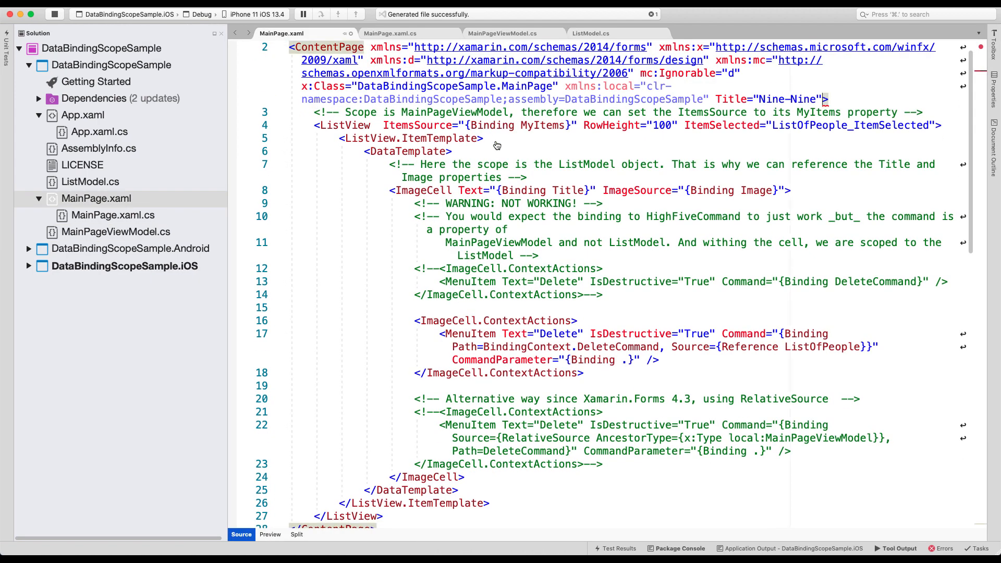
Restore x:Name="ListOfPeople" on the ListView and delete Jake Peralta in the simulator
{"action": "type", "text": "x:Name=\"ListOfPeople\" ItemsSource=\"{Binding MyItem"}
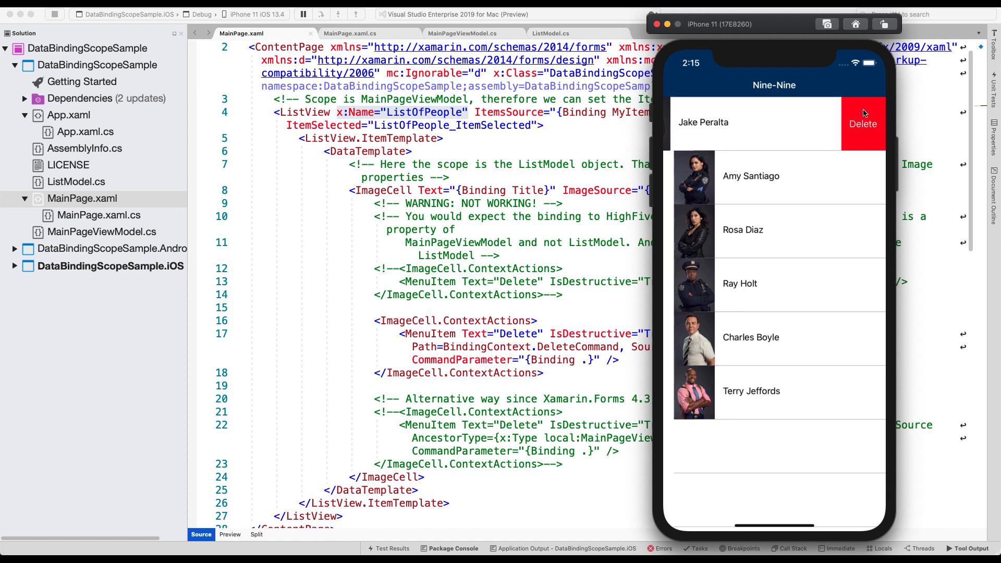
{"action": "left_click", "coordinate": [862, 123]}
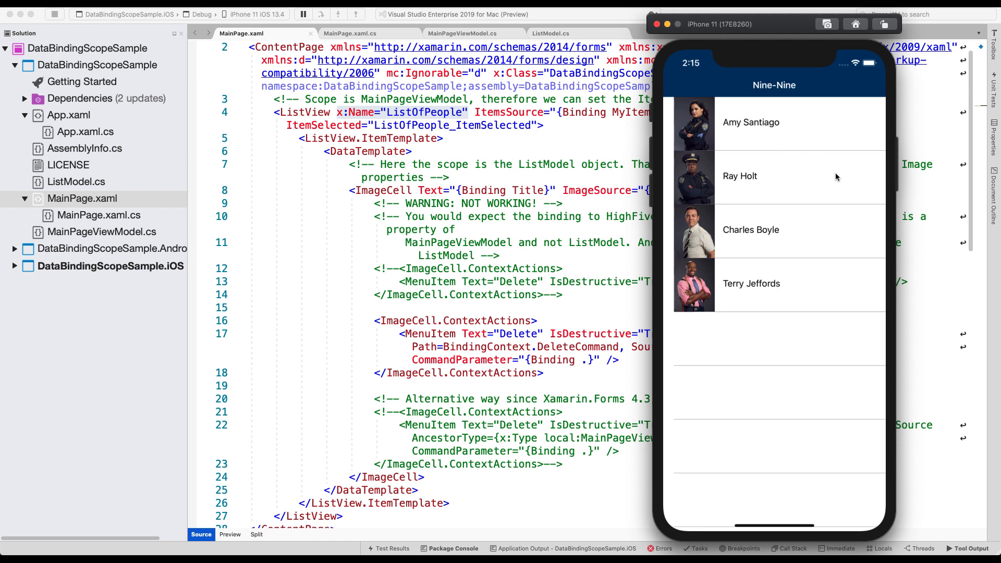
{"action": "mouse_move", "coordinate": [829, 176]}
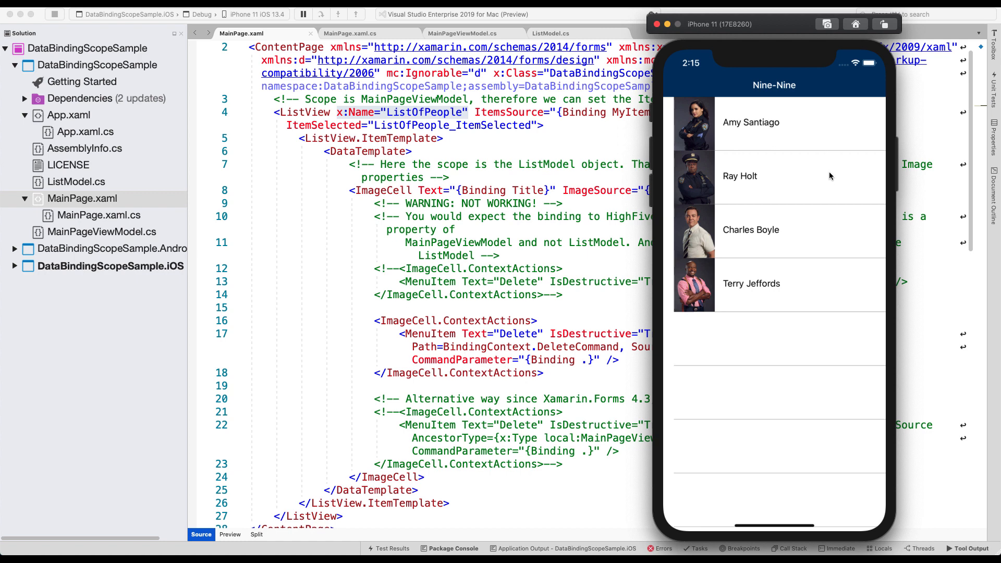
{"action": "mouse_move", "coordinate": [676, 155]}
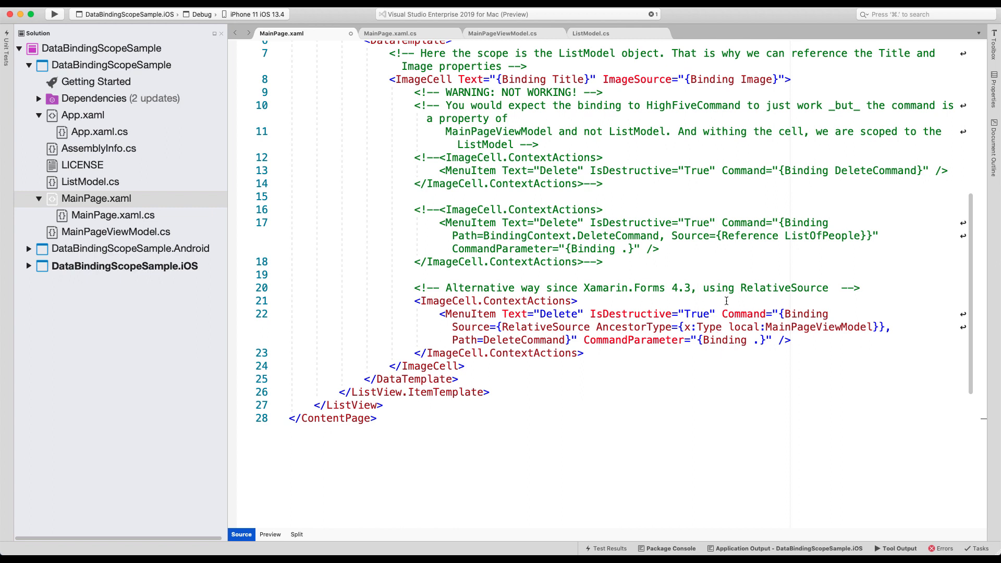
{"action": "mouse_move", "coordinate": [728, 292]}
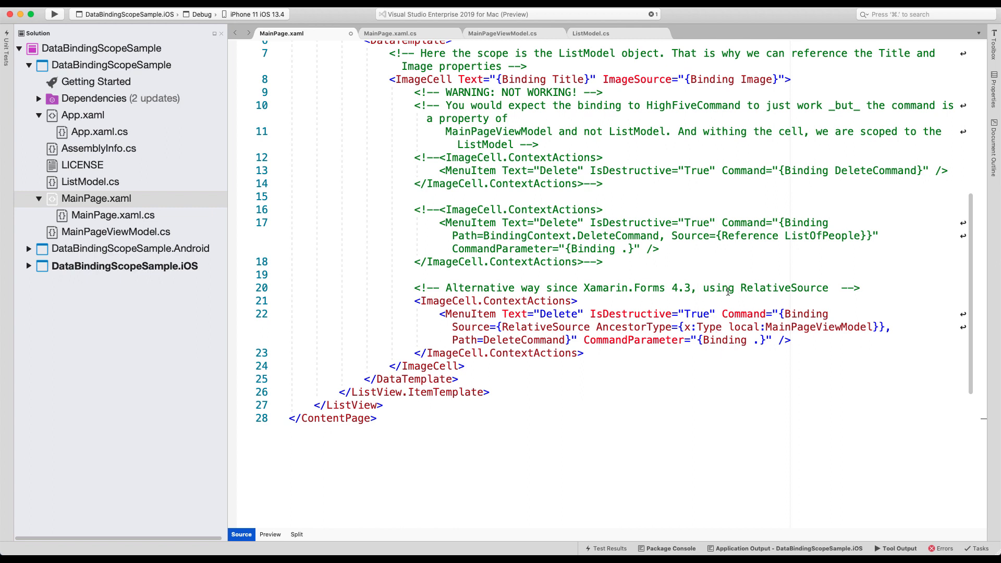